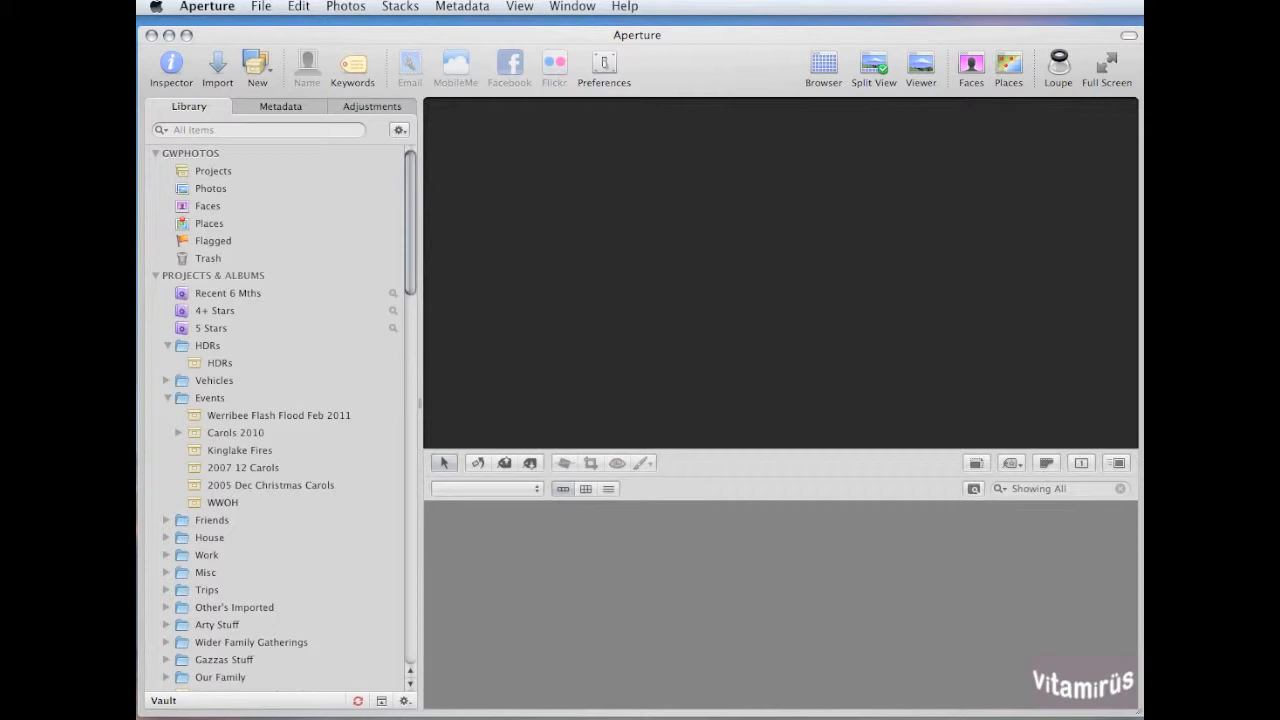
# - Bring up the import browser for the connected Canon EOS 7D
pyautogui.click(216, 60)
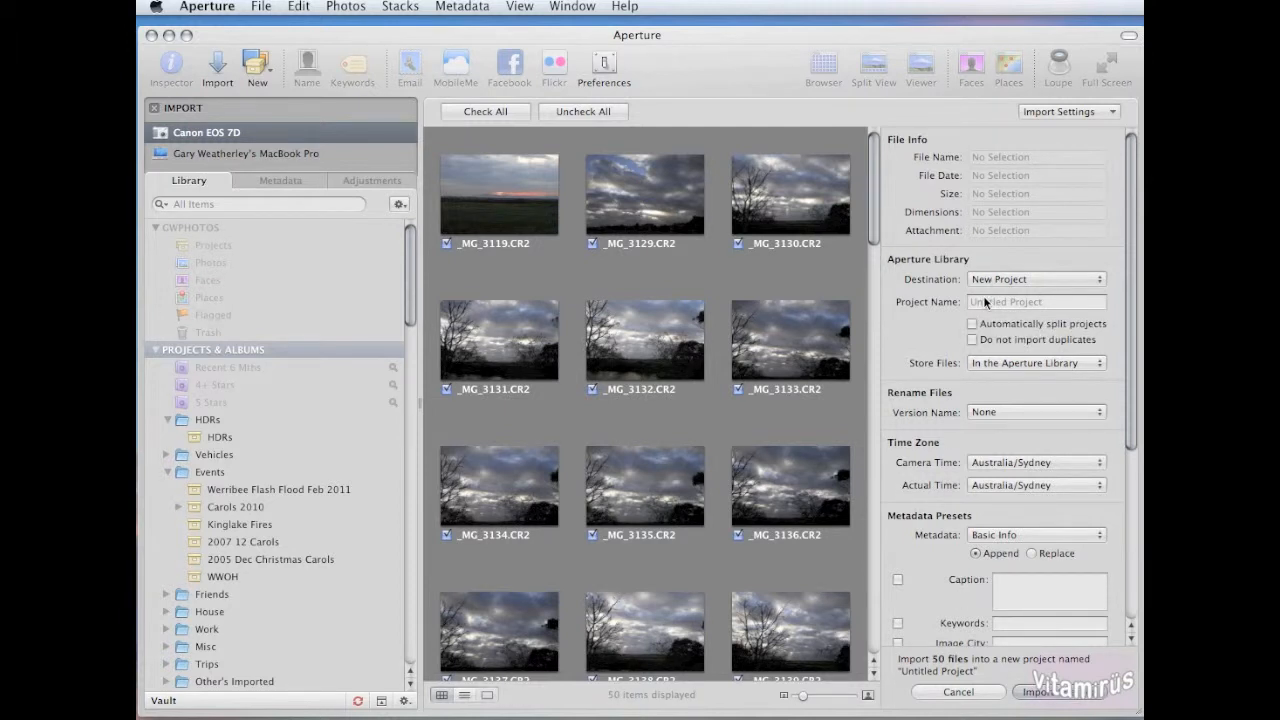
# - Name the new import project 'Cloudy Sunset' and set it to skip duplicate photos
pyautogui.click(1036, 300)
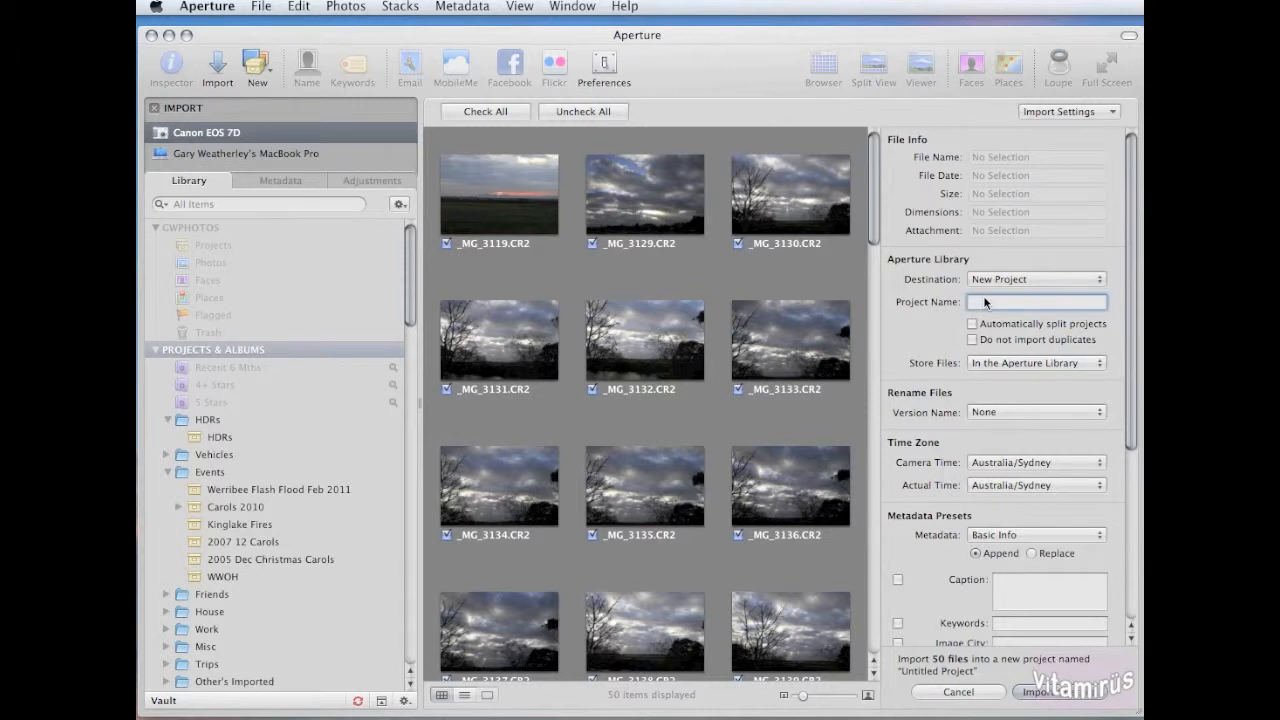
pyautogui.write('C')
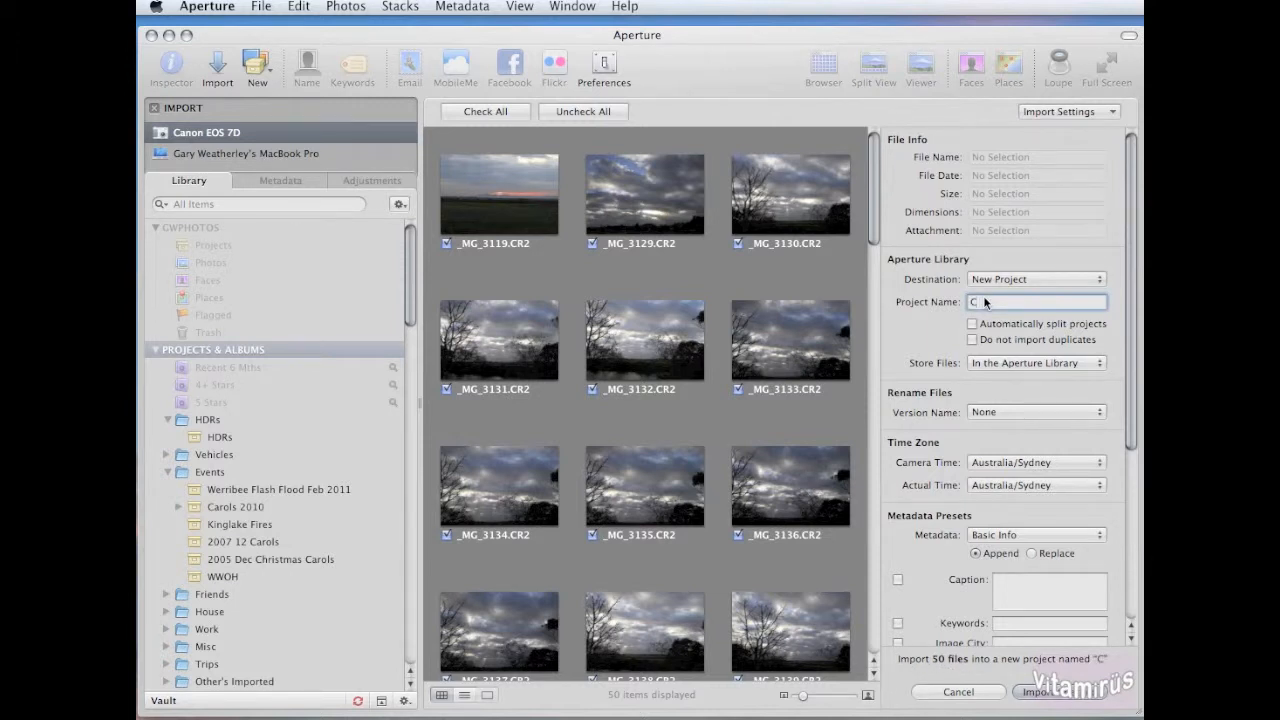
pyautogui.write('loudy Sunset')
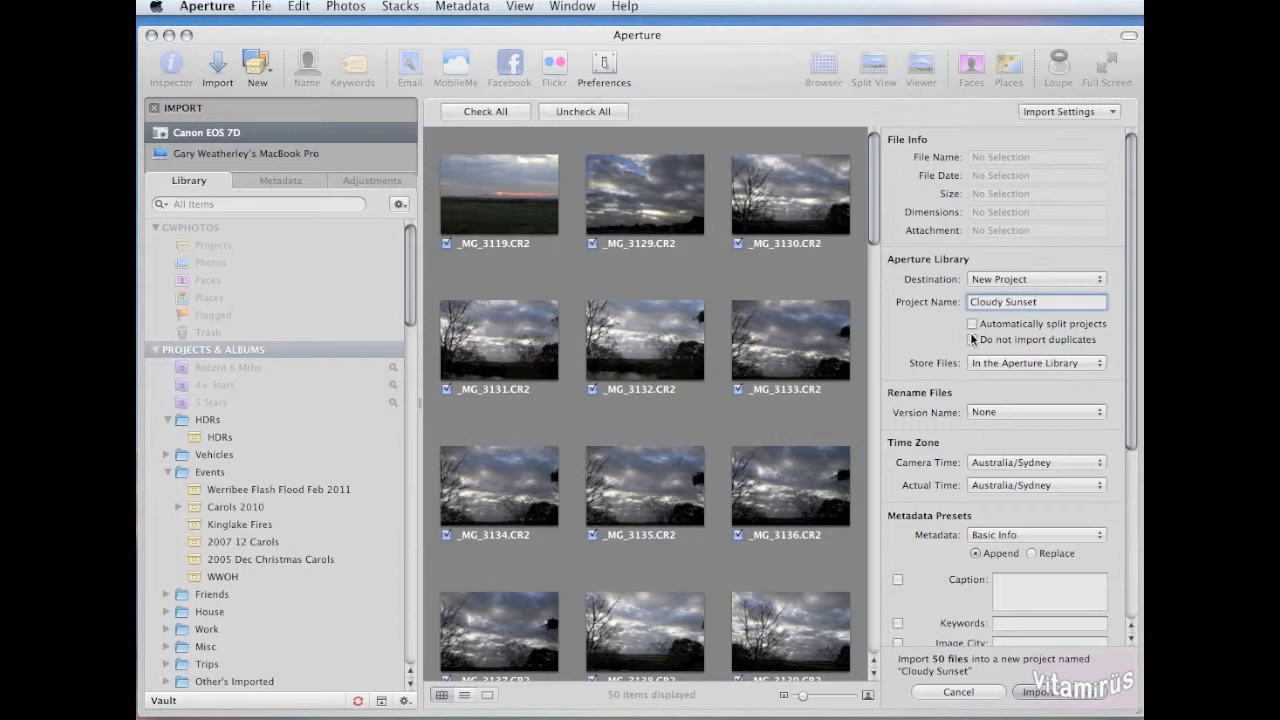
pyautogui.click(974, 340)
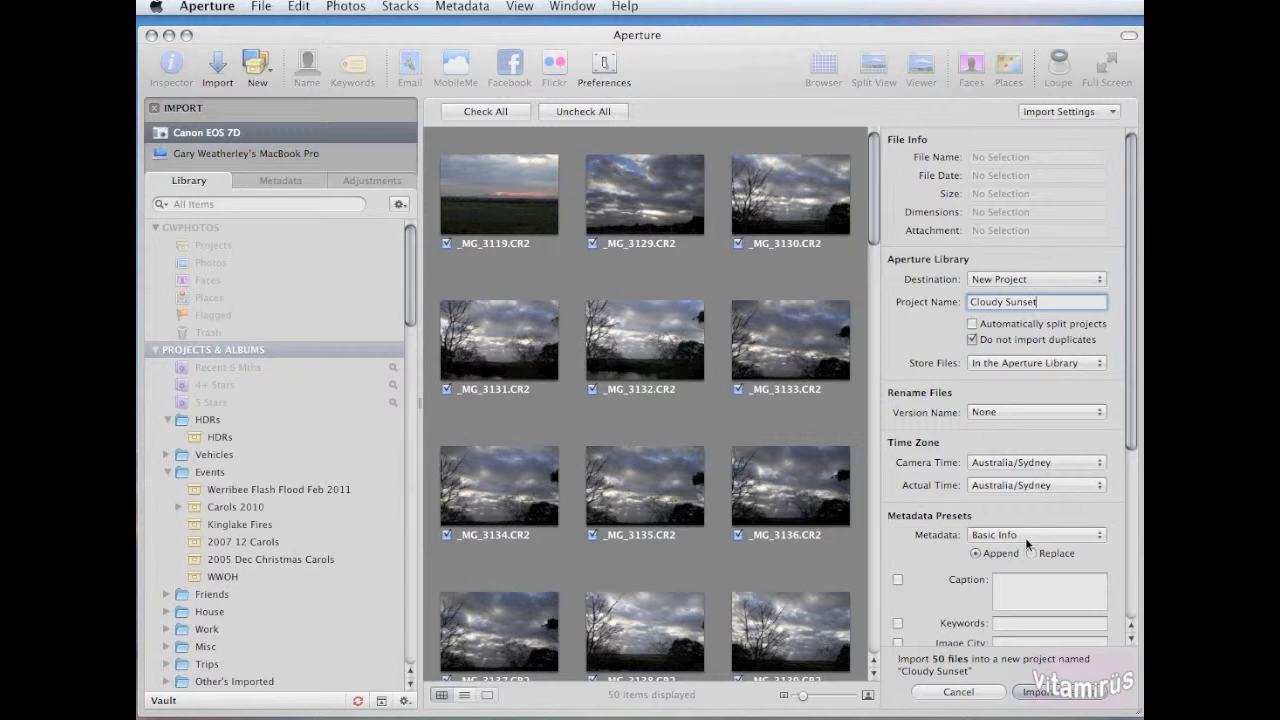
# - Review the caption metadata field and start importing the photos into Cloudy Sunset
pyautogui.scroll(-3)
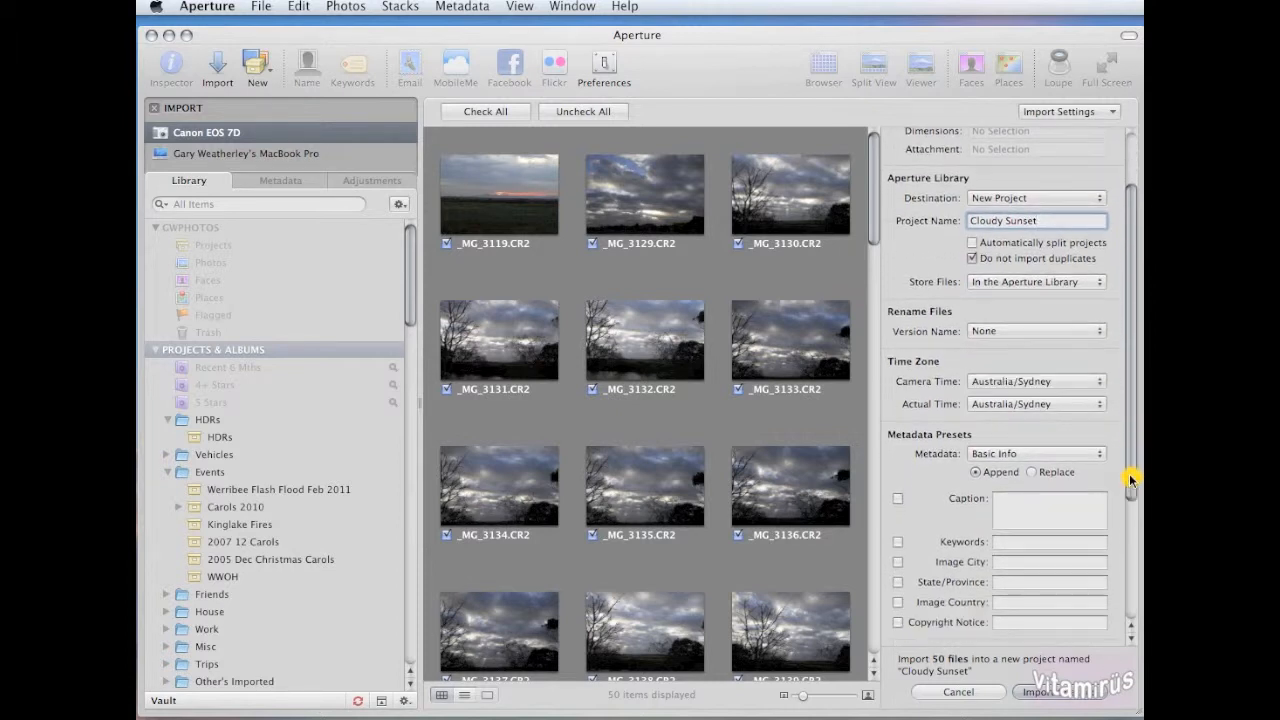
pyautogui.scroll(-3)
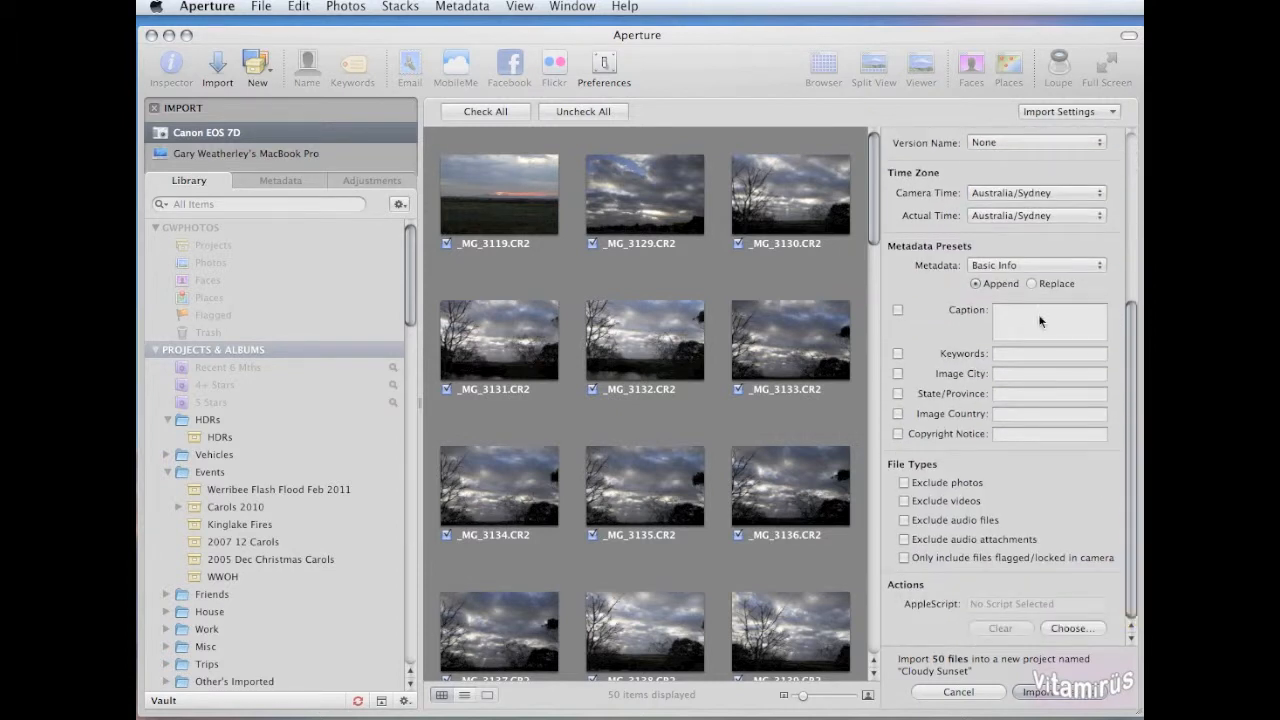
pyautogui.click(1048, 320)
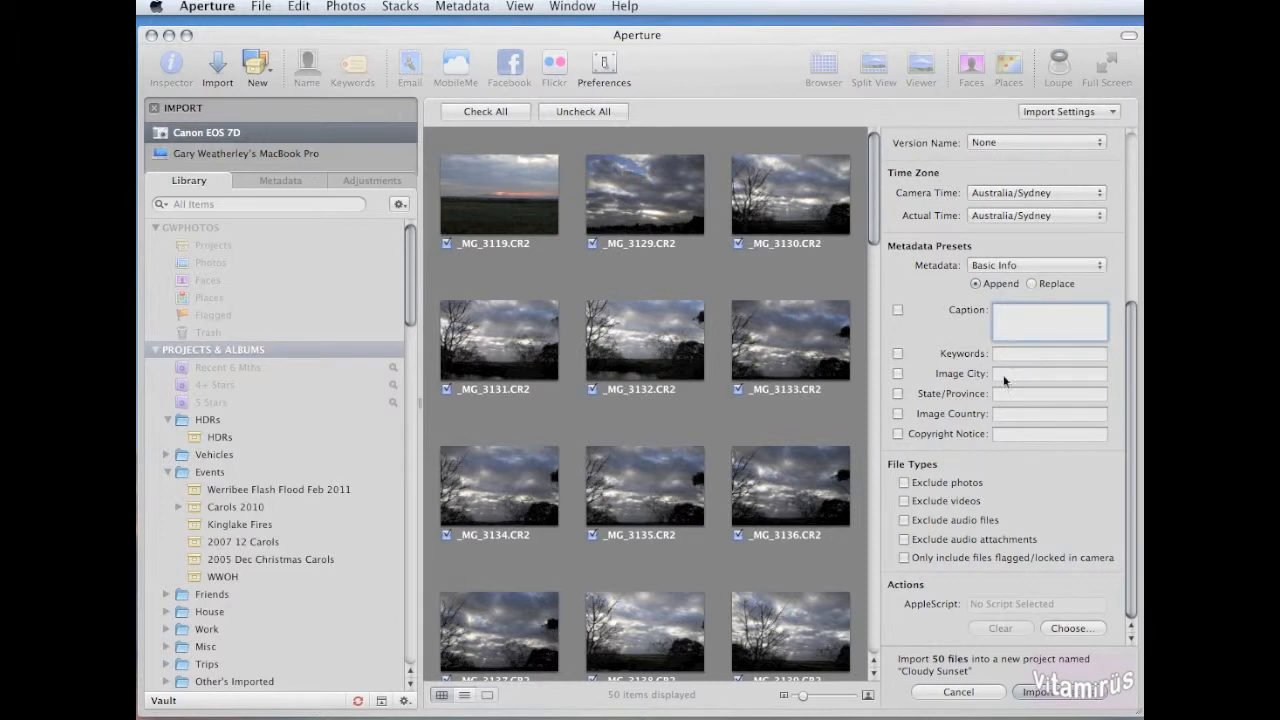
pyautogui.moveTo(1036, 394)
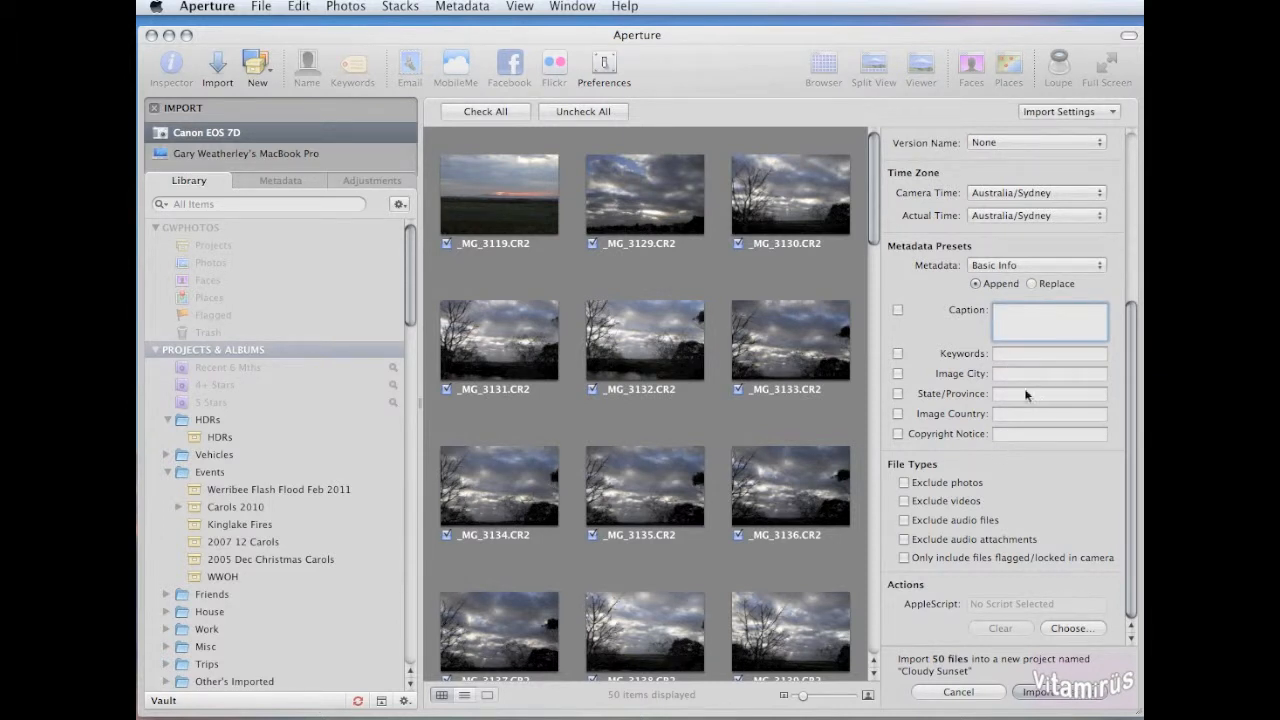
pyautogui.click(1028, 394)
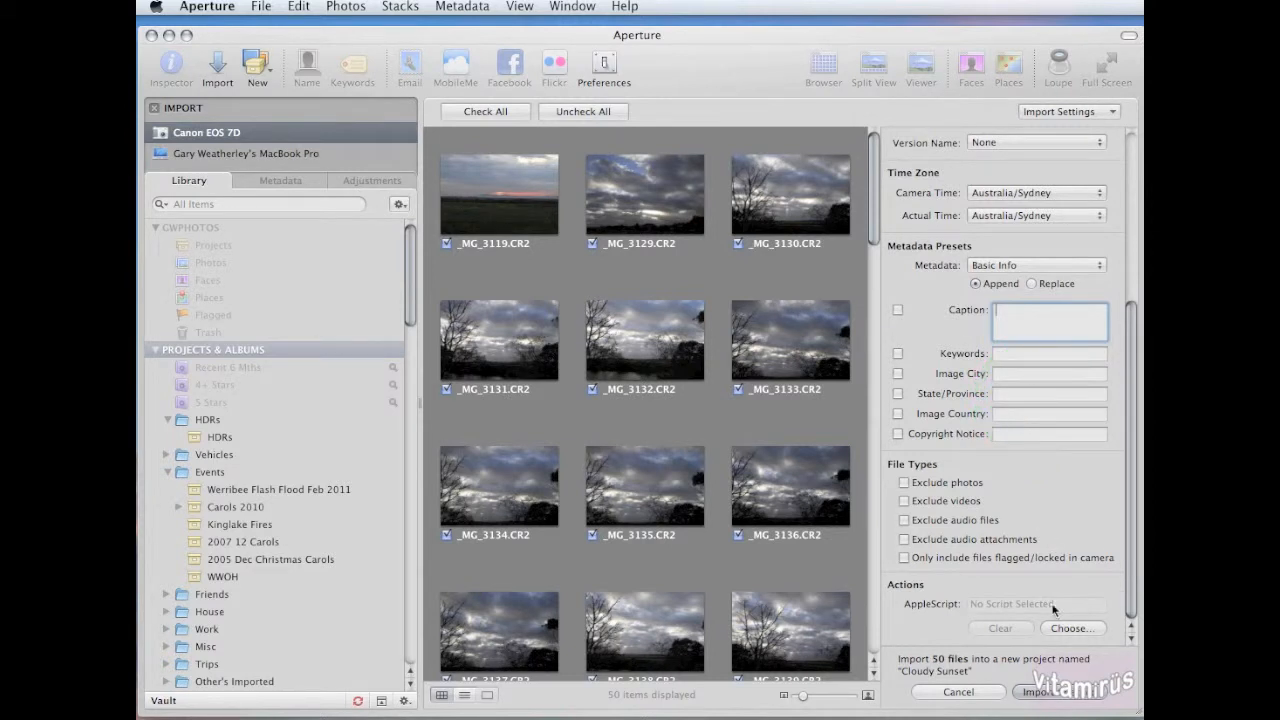
pyautogui.moveTo(844, 598)
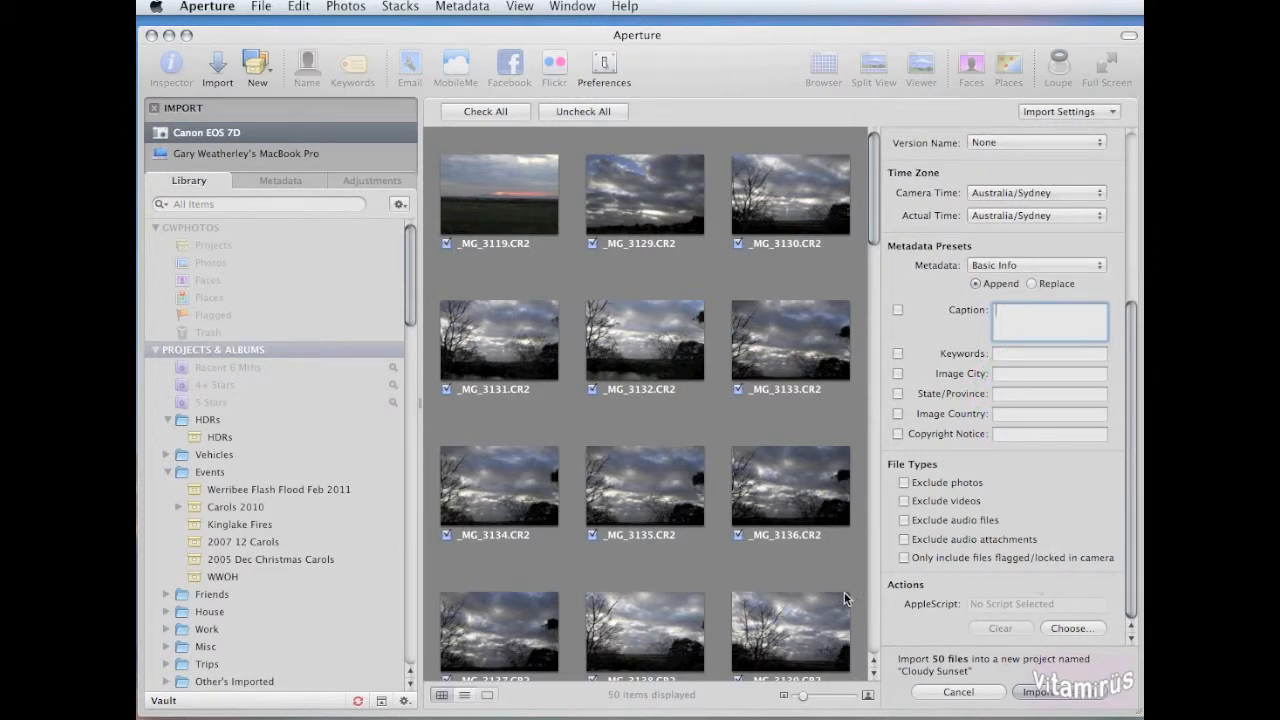
pyautogui.moveTo(1028, 704)
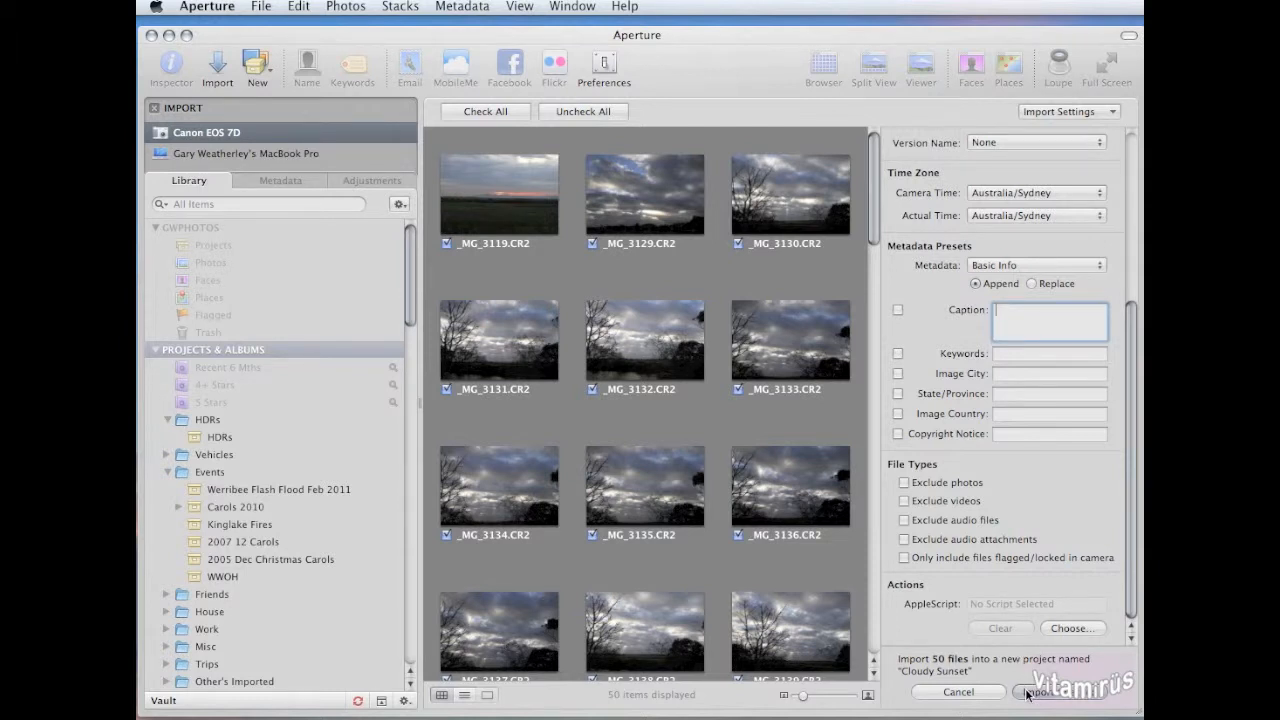
pyautogui.click(1052, 692)
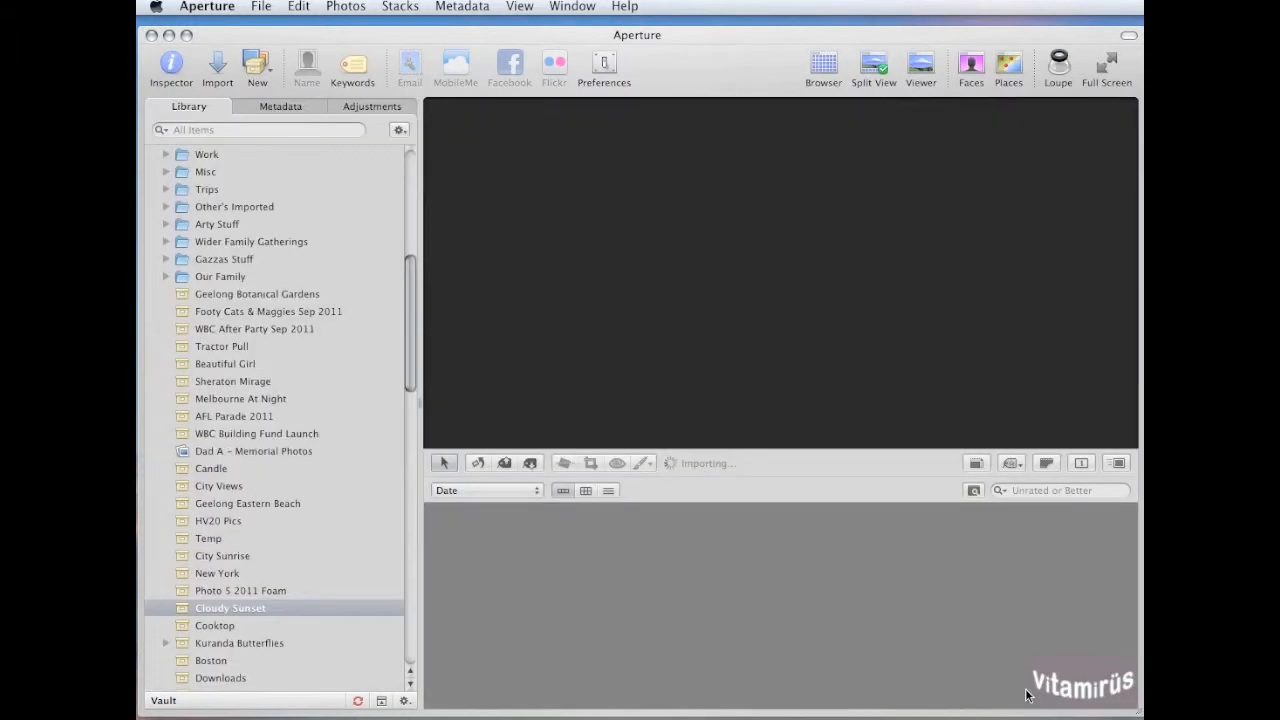
# - Let the 50-photo import finish and choose Delete Items for the camera originals
pyautogui.click(230, 608)
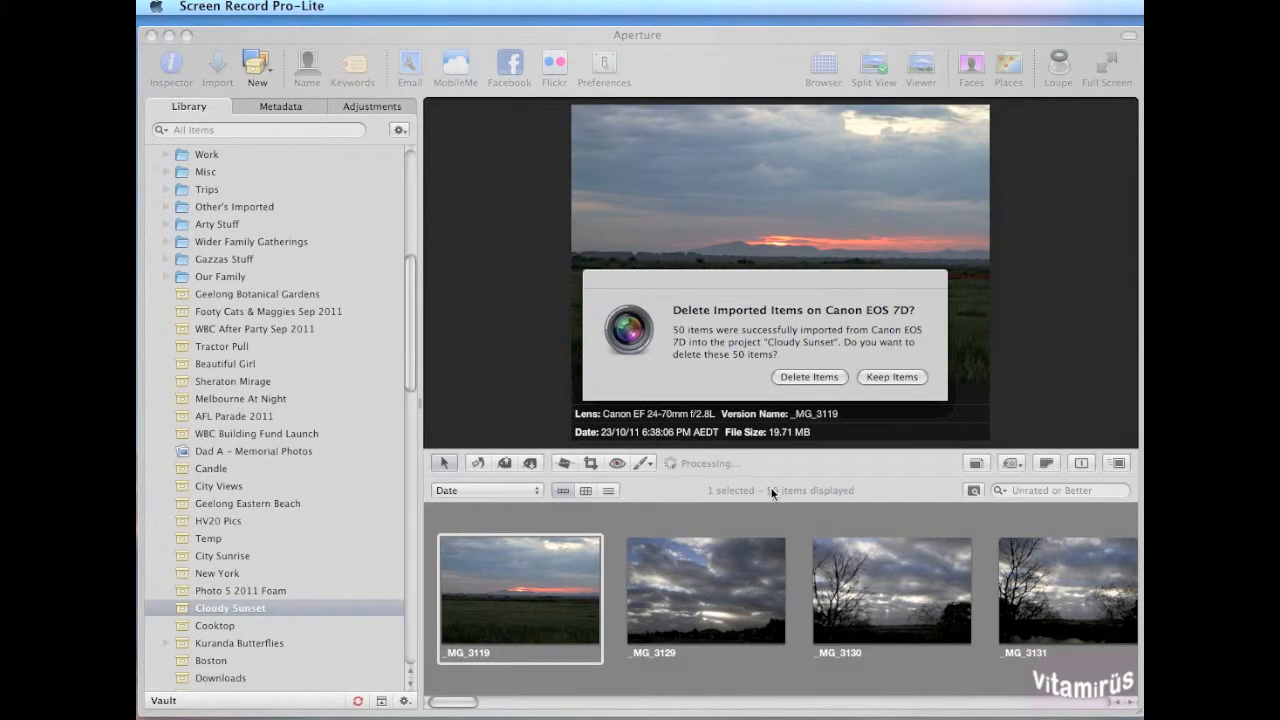
pyautogui.click(772, 496)
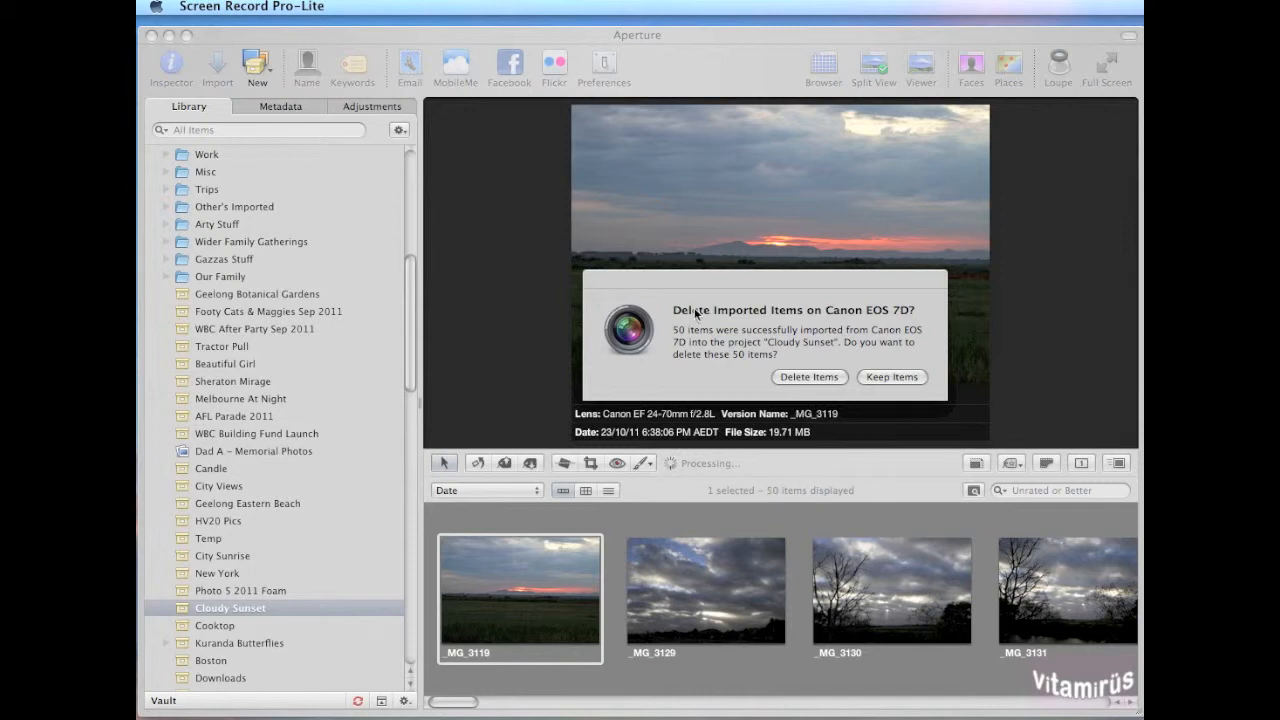
pyautogui.moveTo(780, 322)
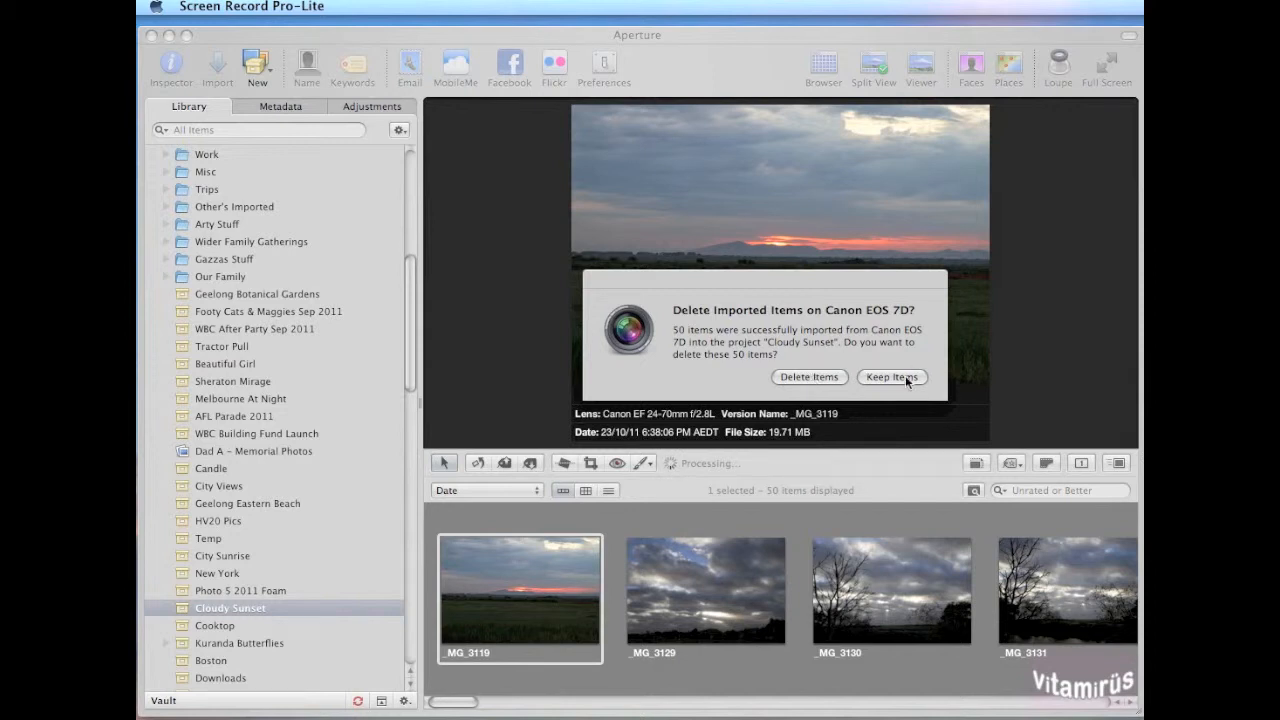
pyautogui.moveTo(794, 380)
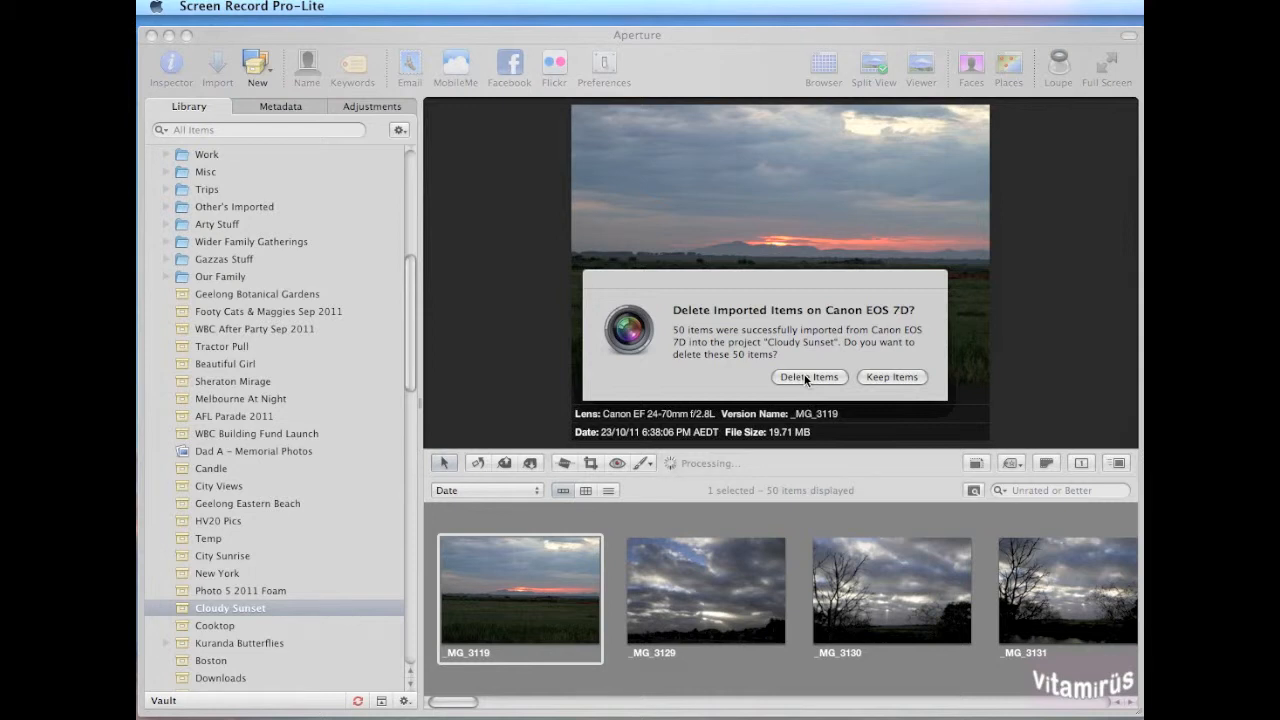
pyautogui.click(808, 376)
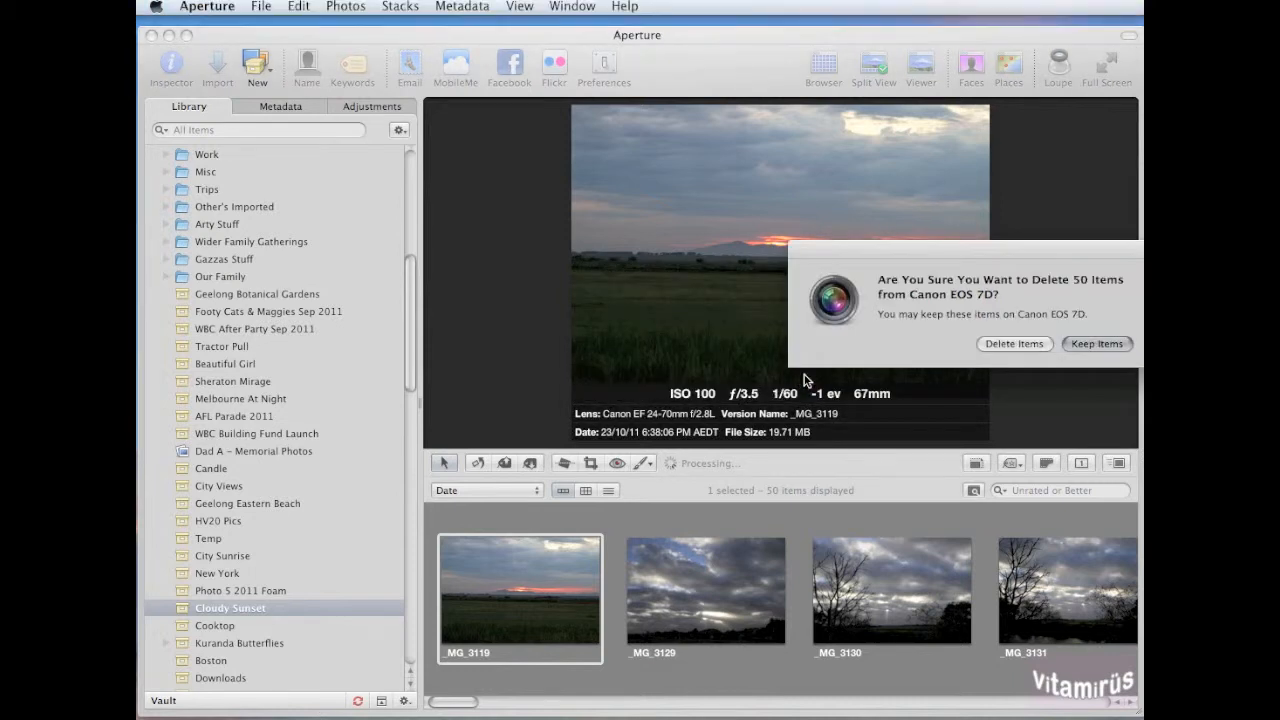
pyautogui.moveTo(1096, 344)
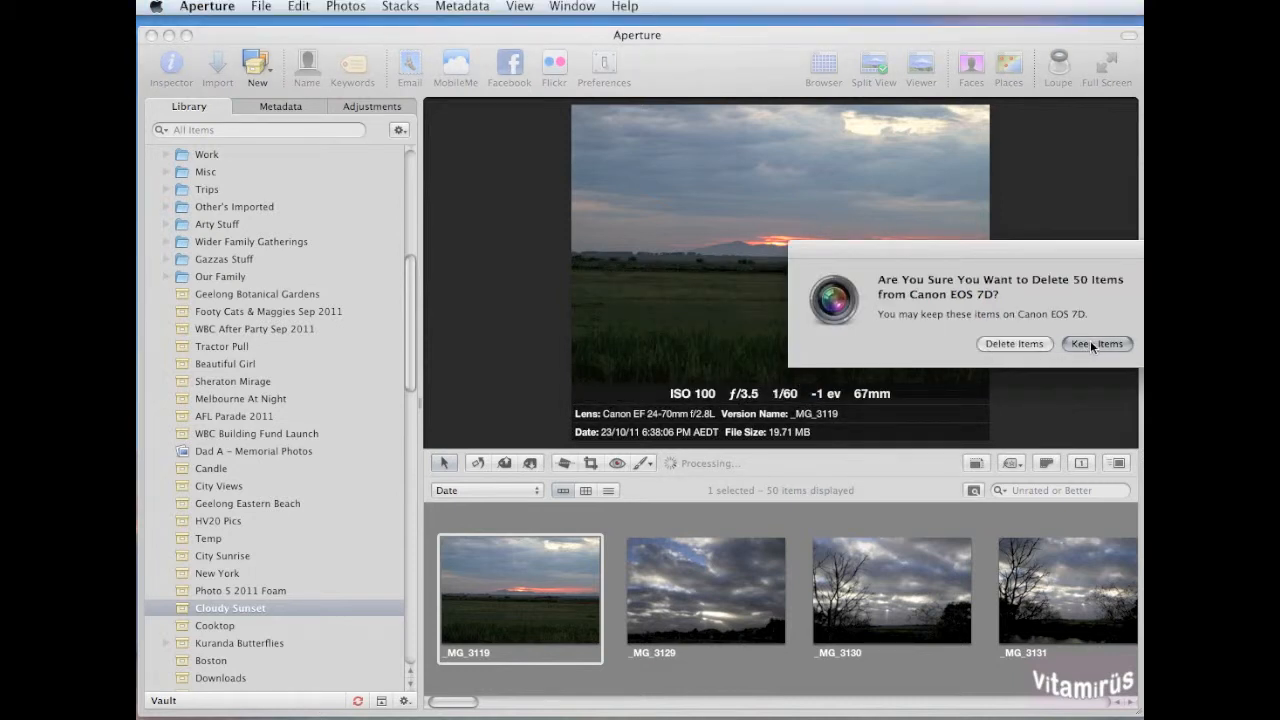
# - Keep the imported photos on the camera and return to the Cloudy Sunset project
pyautogui.click(1096, 344)
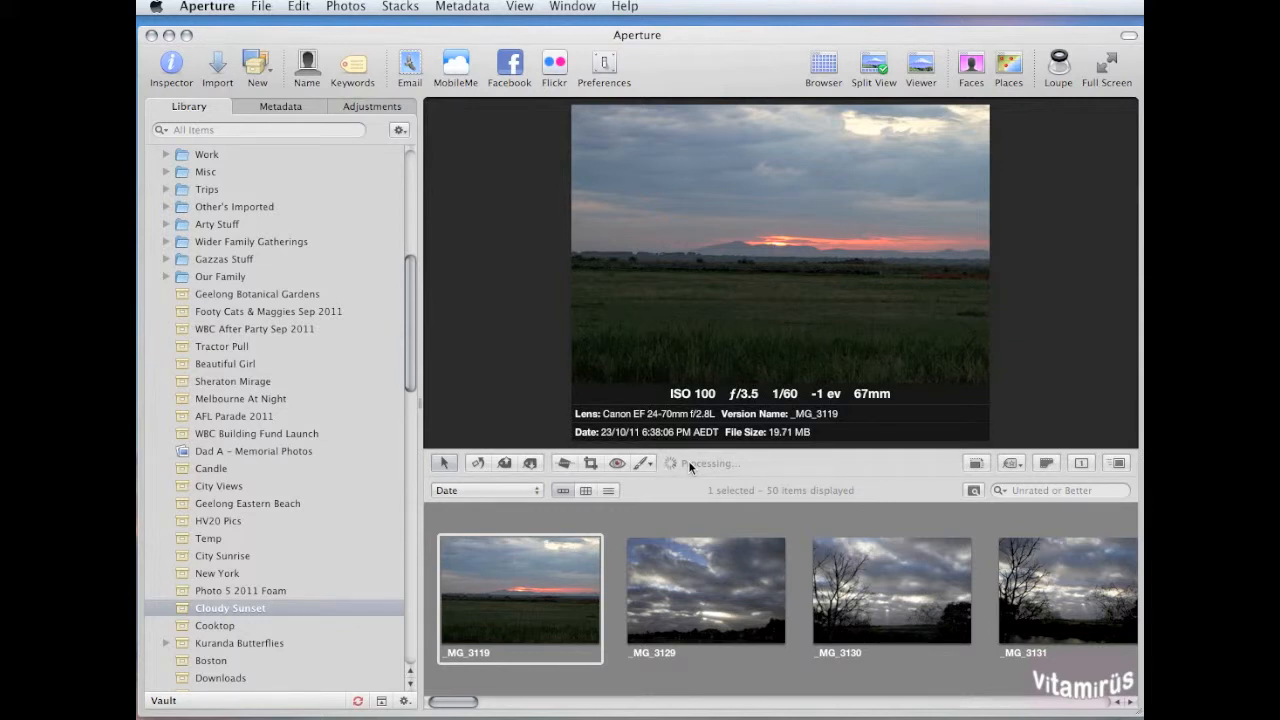
pyautogui.click(670, 464)
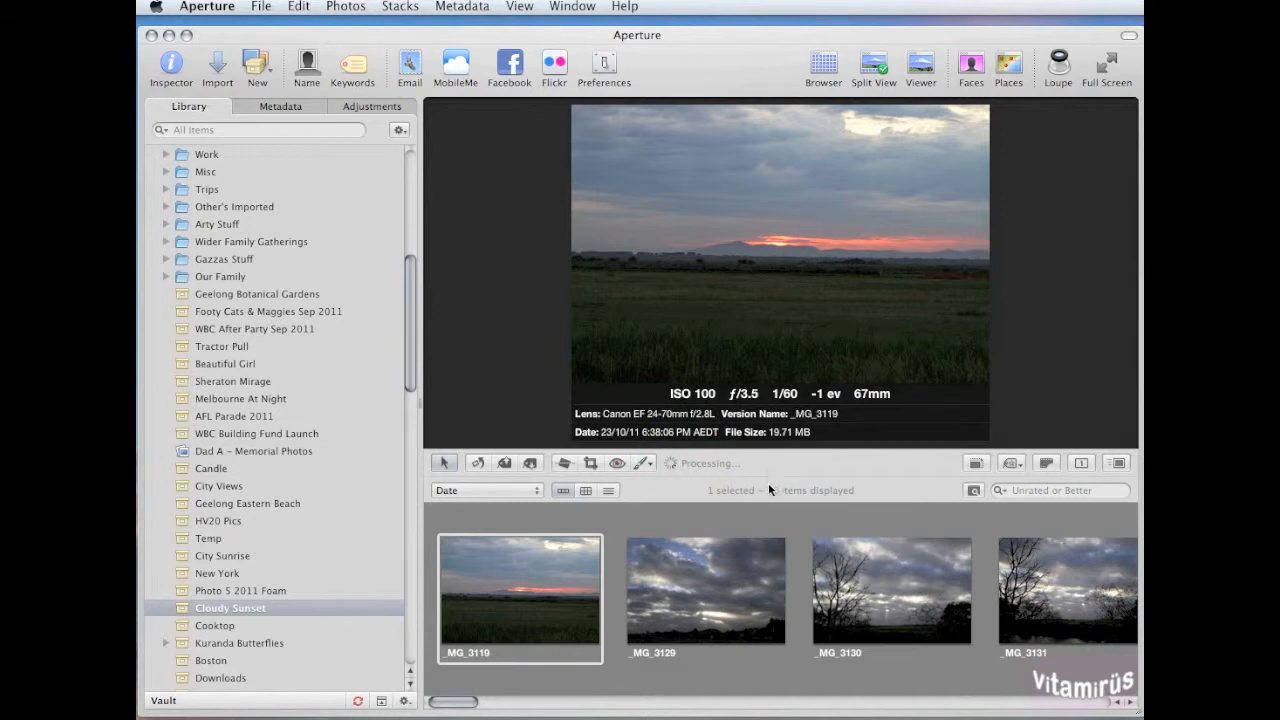
# - Display the second cloudy sky photo, _MG_3129, large in the viewer
pyautogui.click(708, 588)
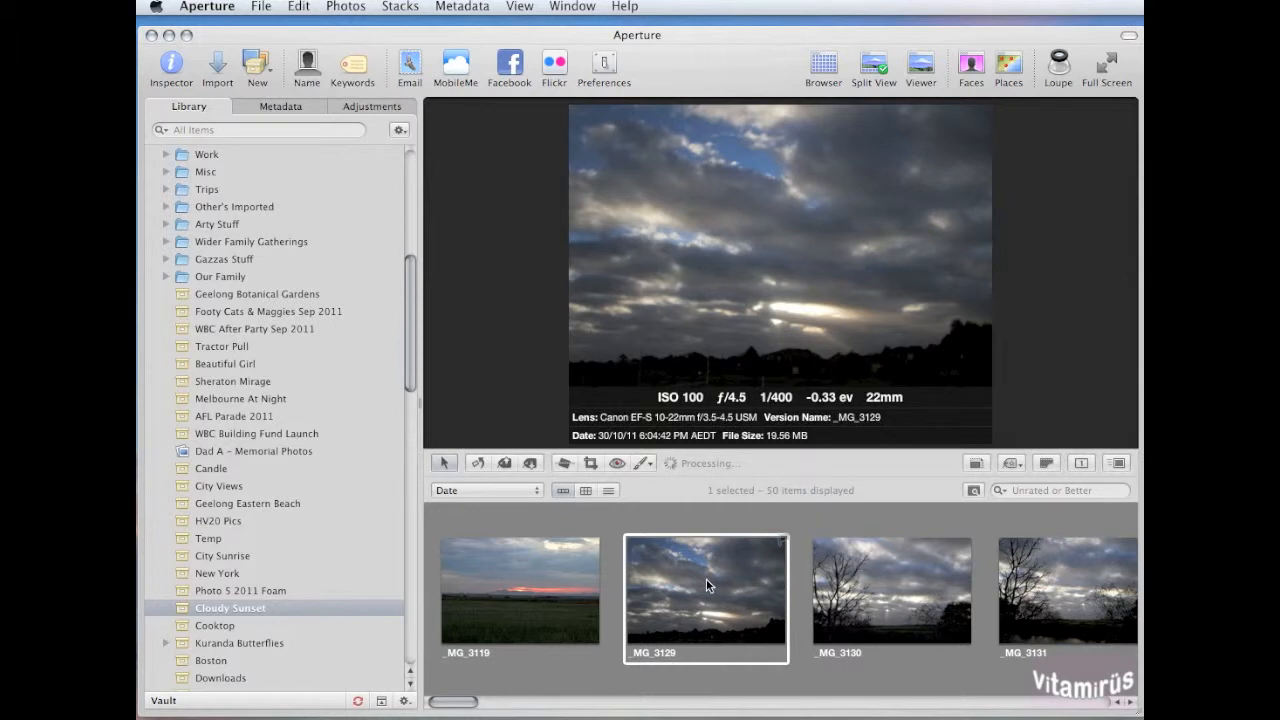
pyautogui.moveTo(710, 668)
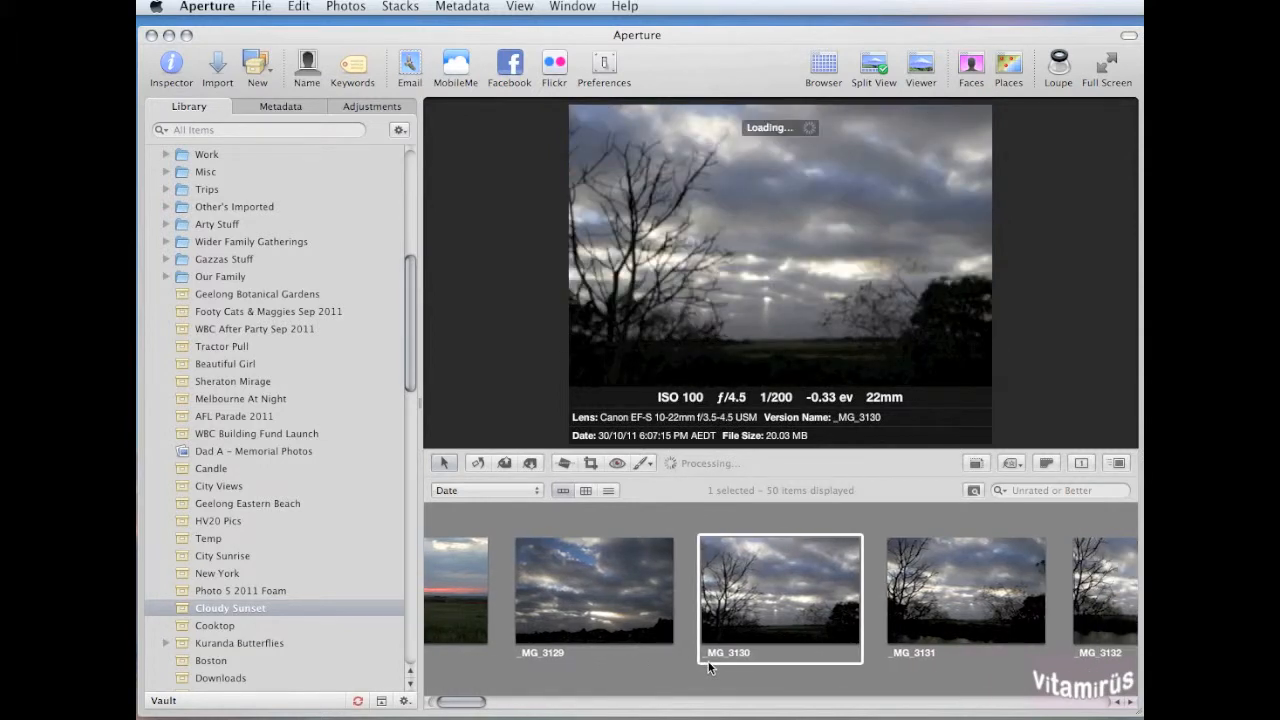
pyautogui.moveTo(780, 316)
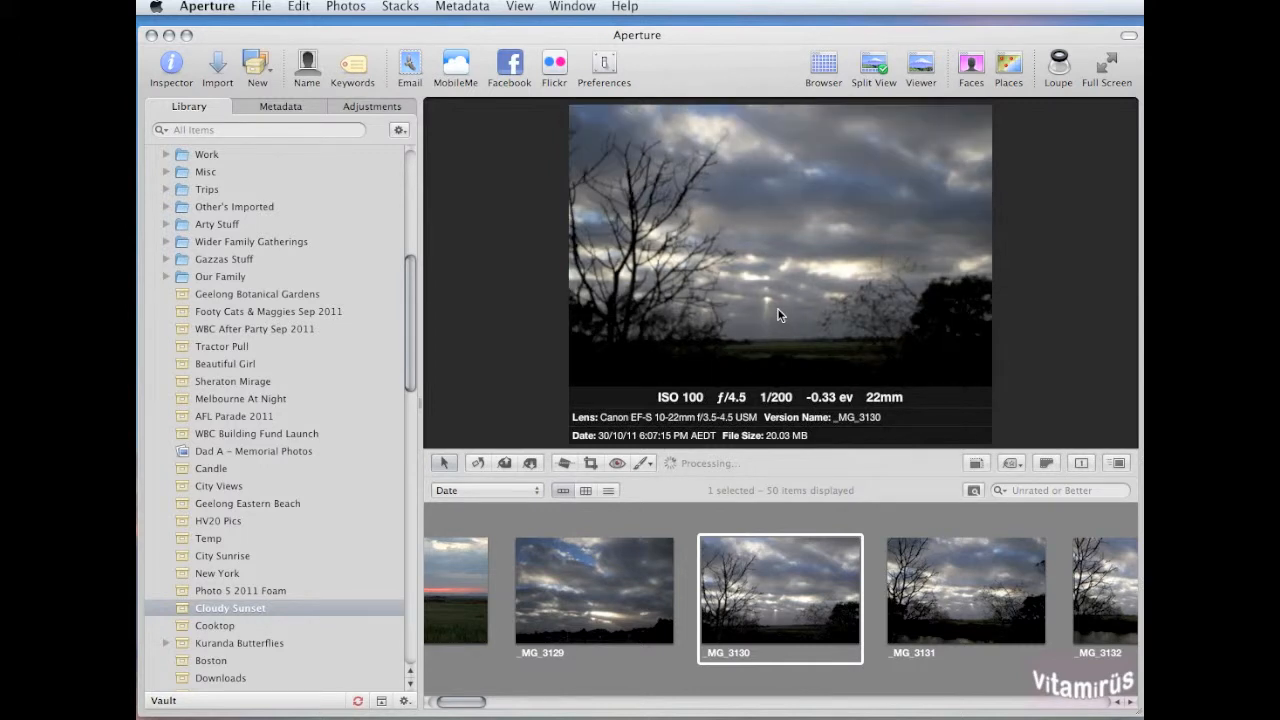
pyautogui.moveTo(770, 300)
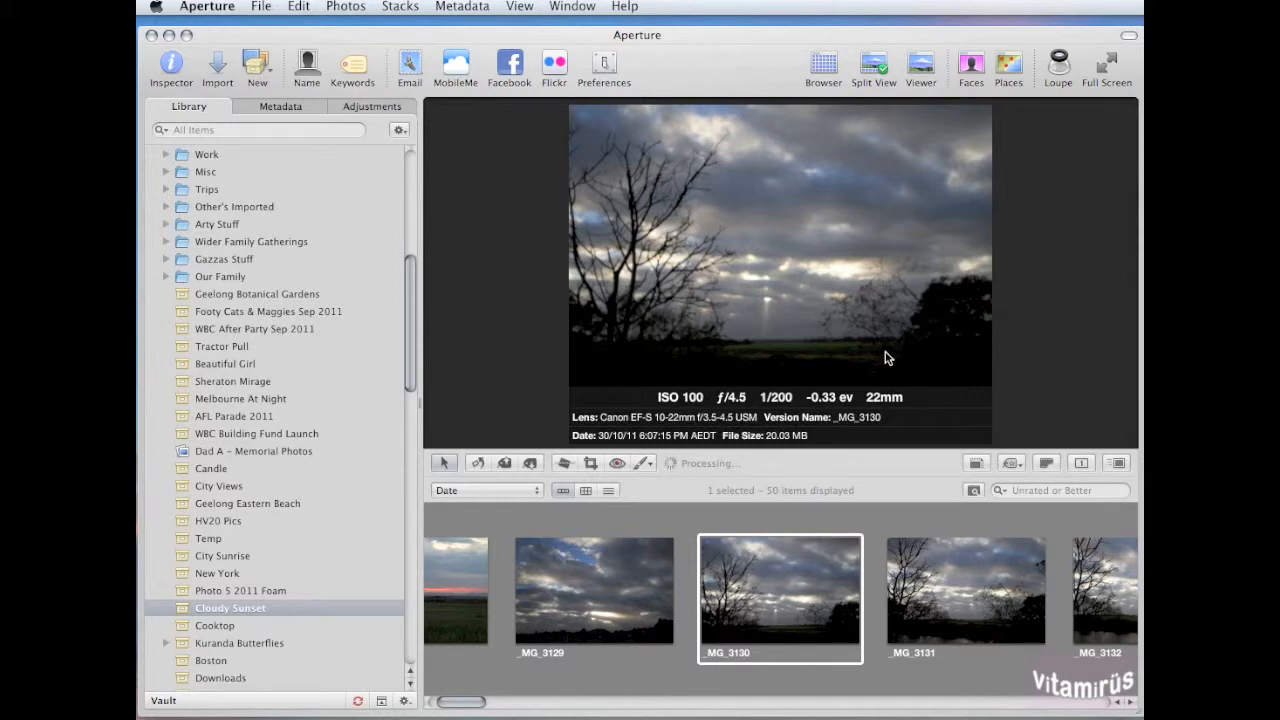
pyautogui.moveTo(780, 580)
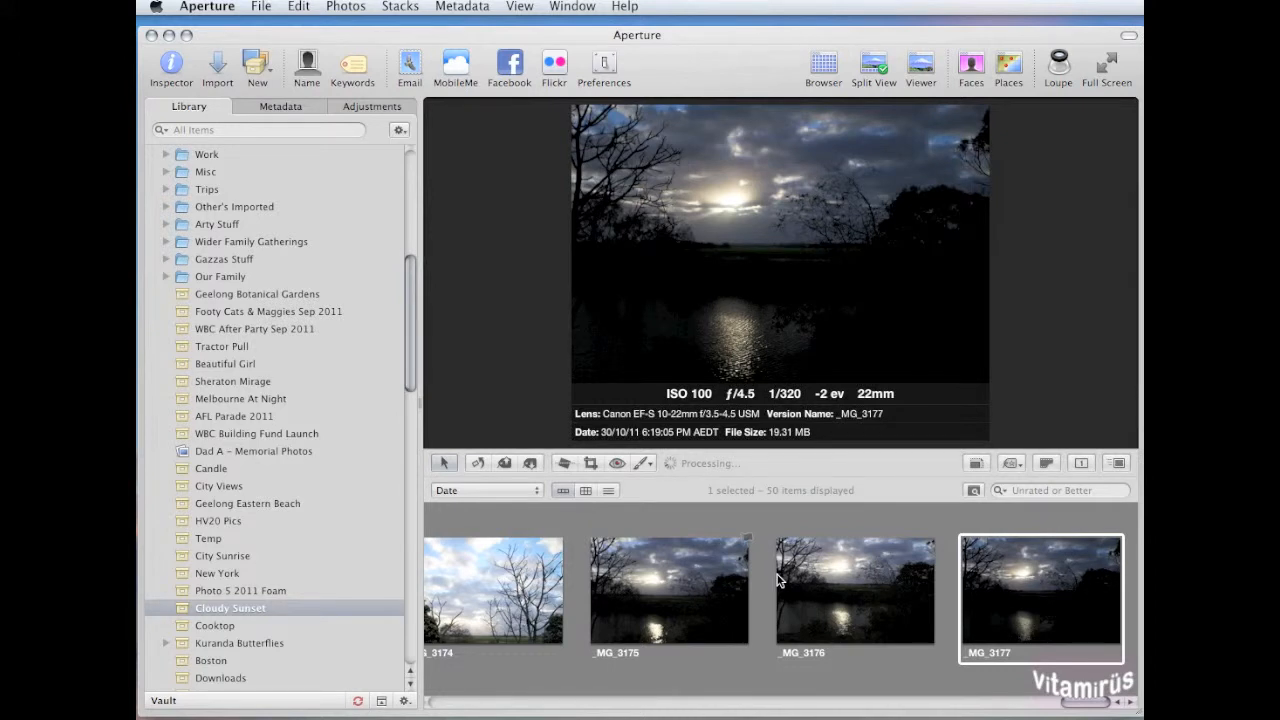
# - Compare _MG_3175, _MG_3176 and _MG_3177 and give _MG_3177 a one-star rating
pyautogui.click(852, 590)
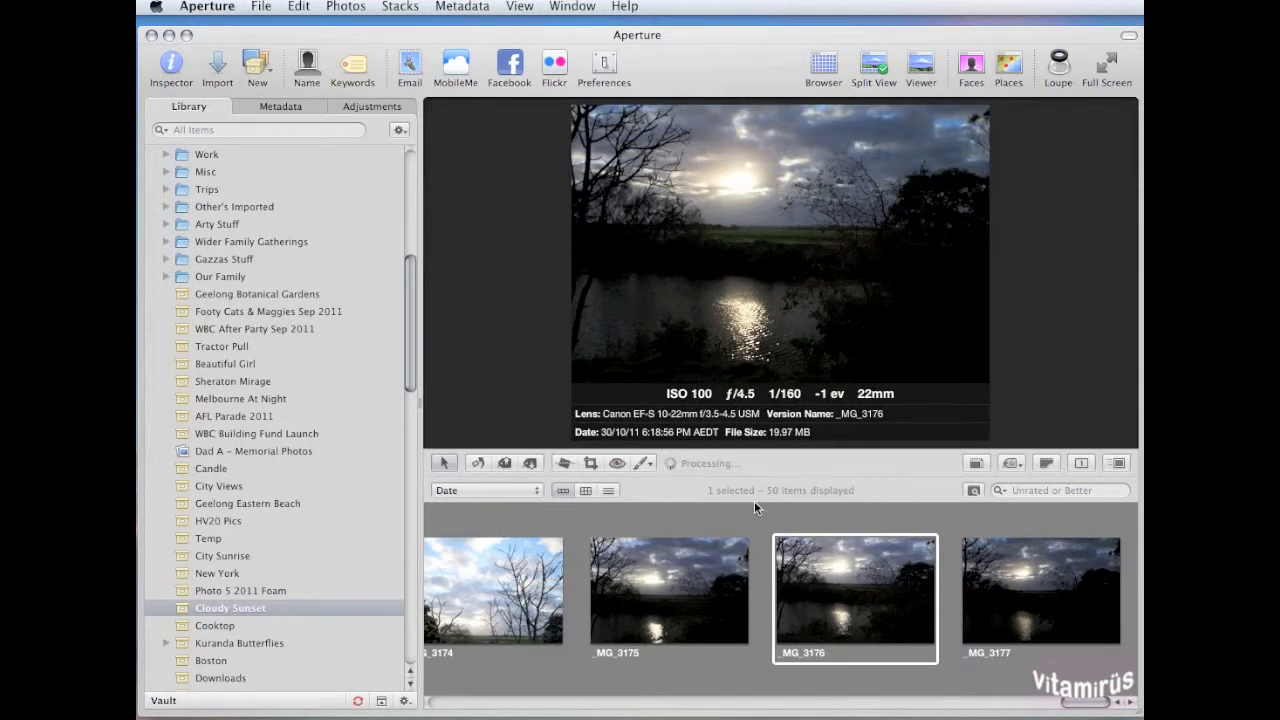
pyautogui.moveTo(774, 636)
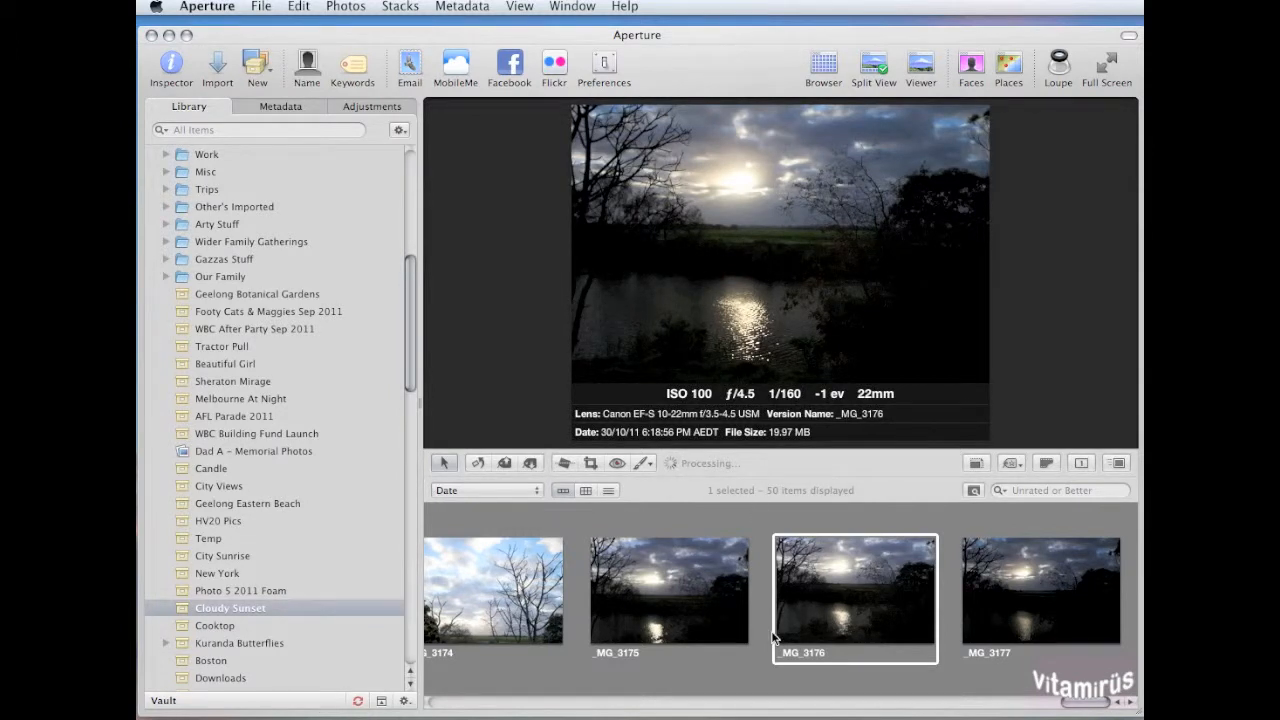
pyautogui.click(664, 590)
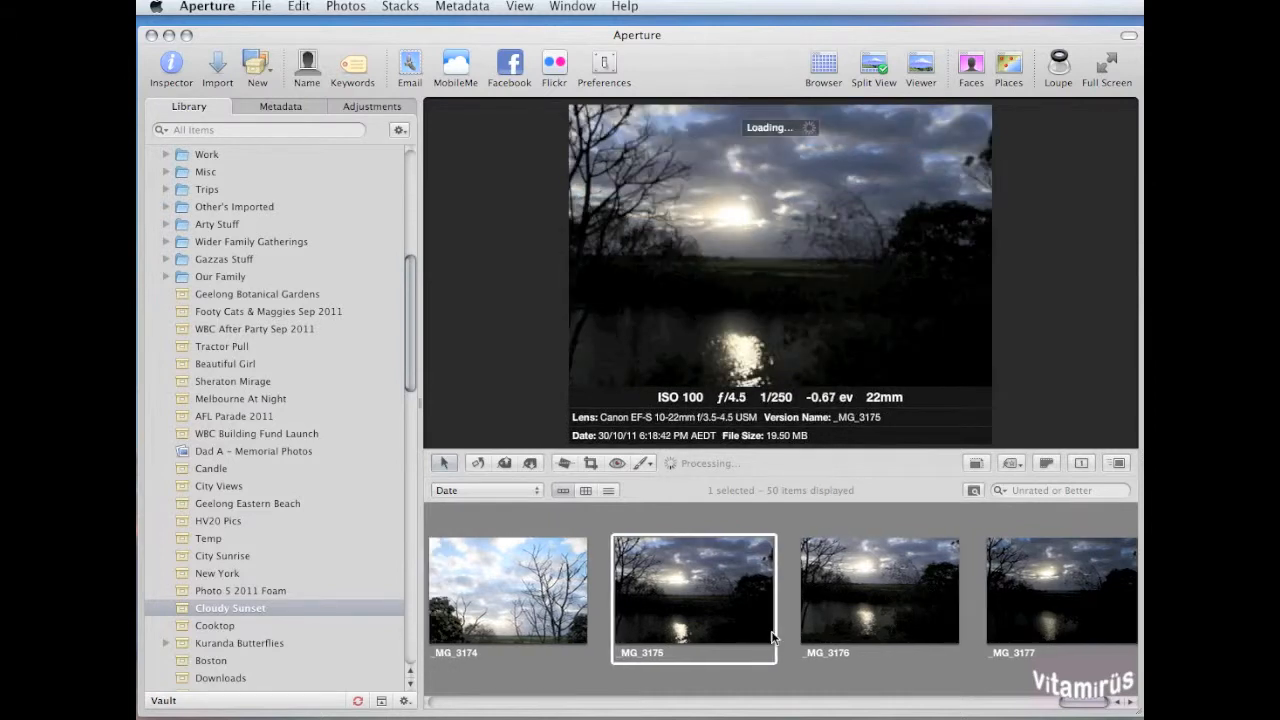
pyautogui.click(1058, 600)
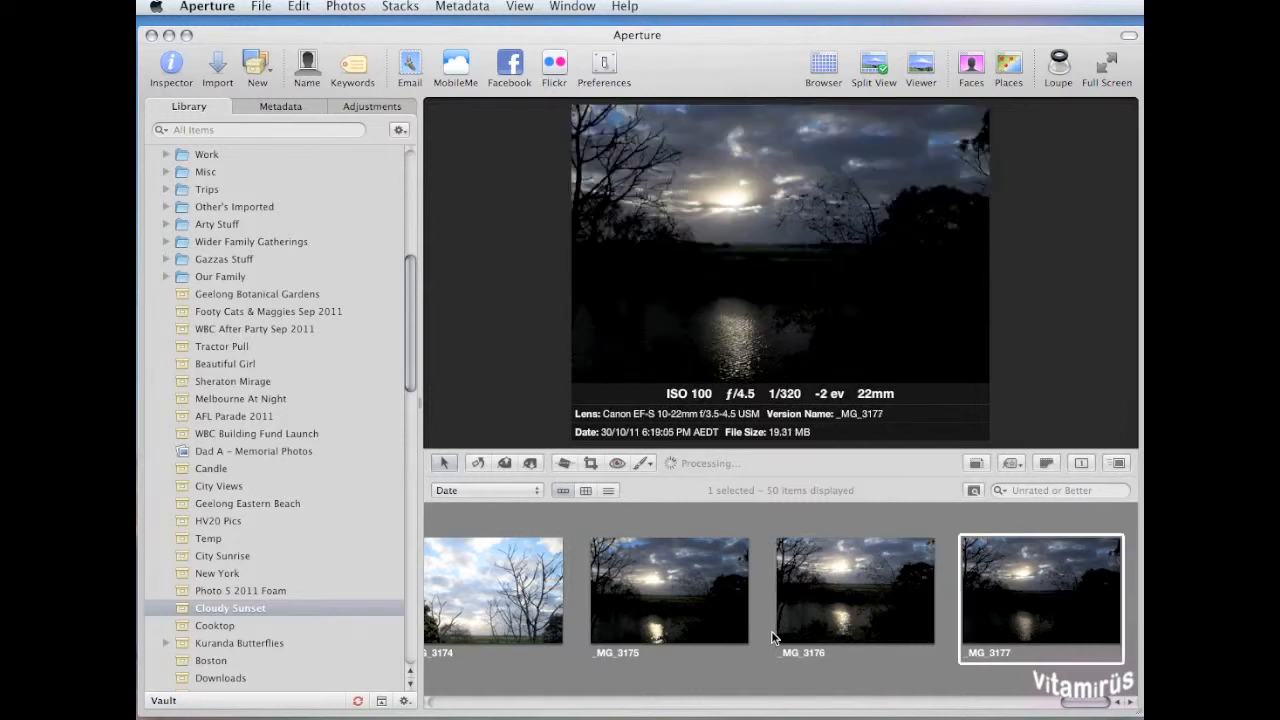
pyautogui.click(854, 592)
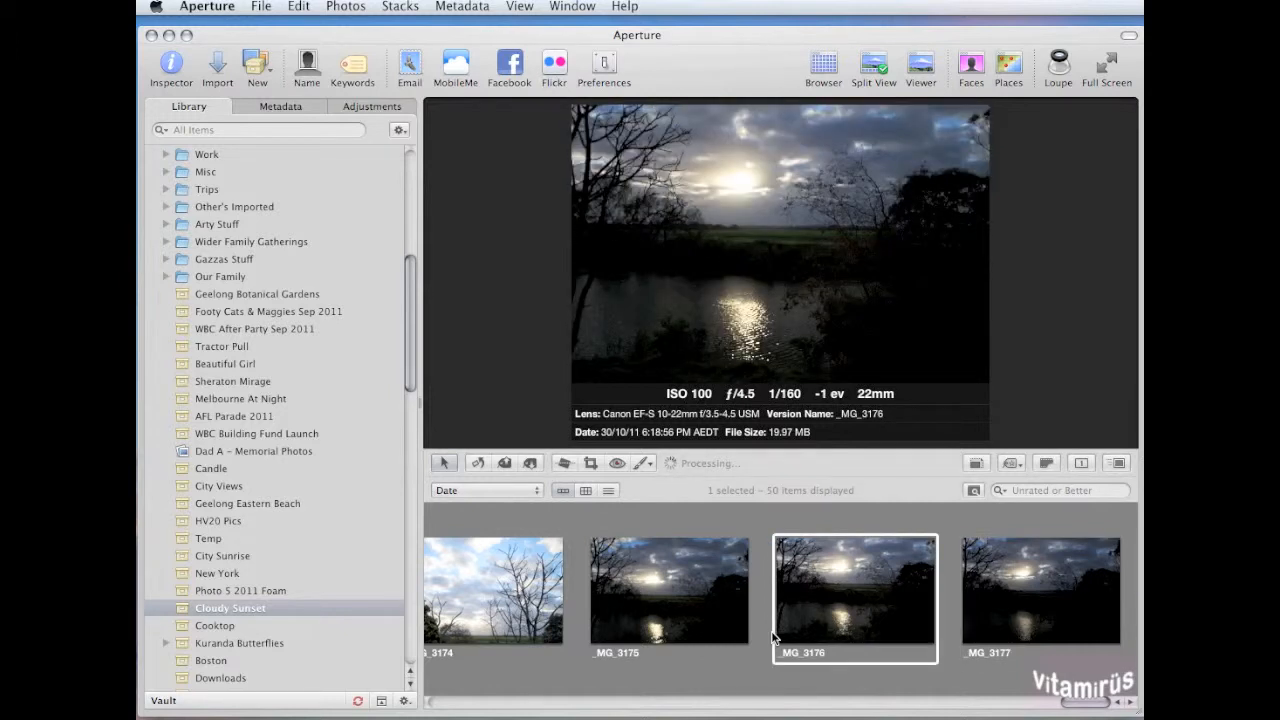
pyautogui.click(1040, 596)
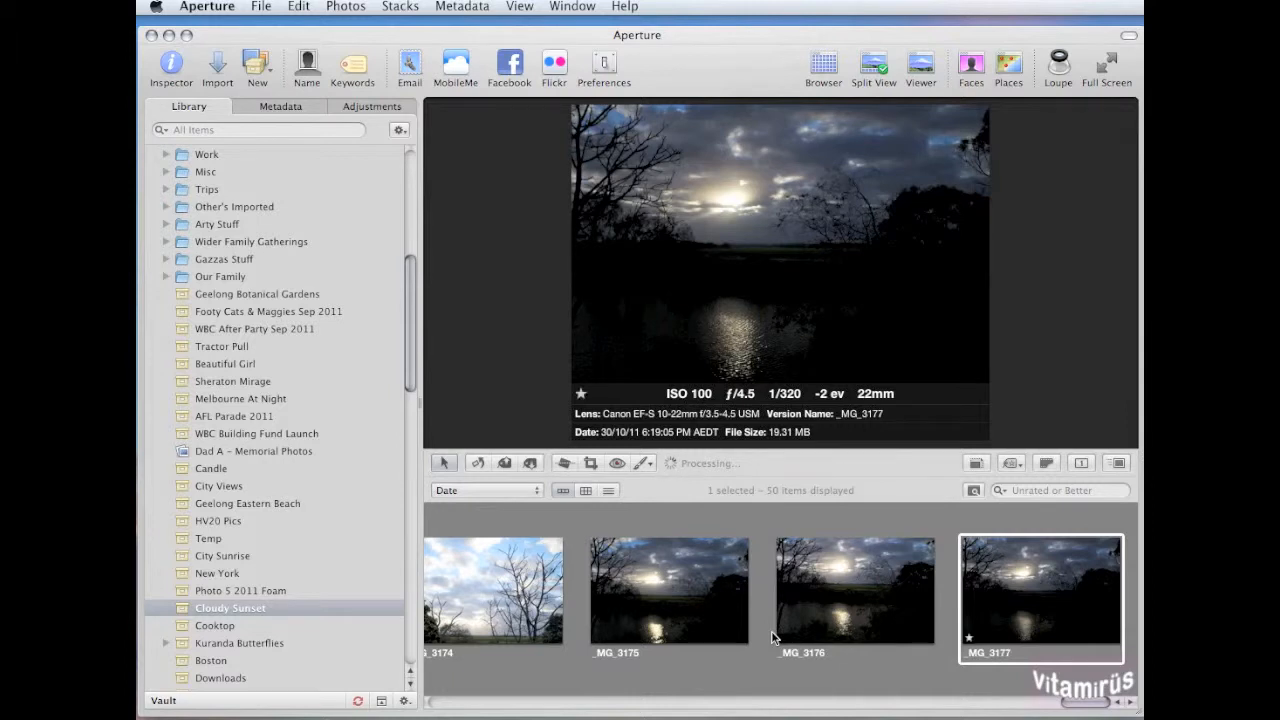
pyautogui.moveTo(576, 380)
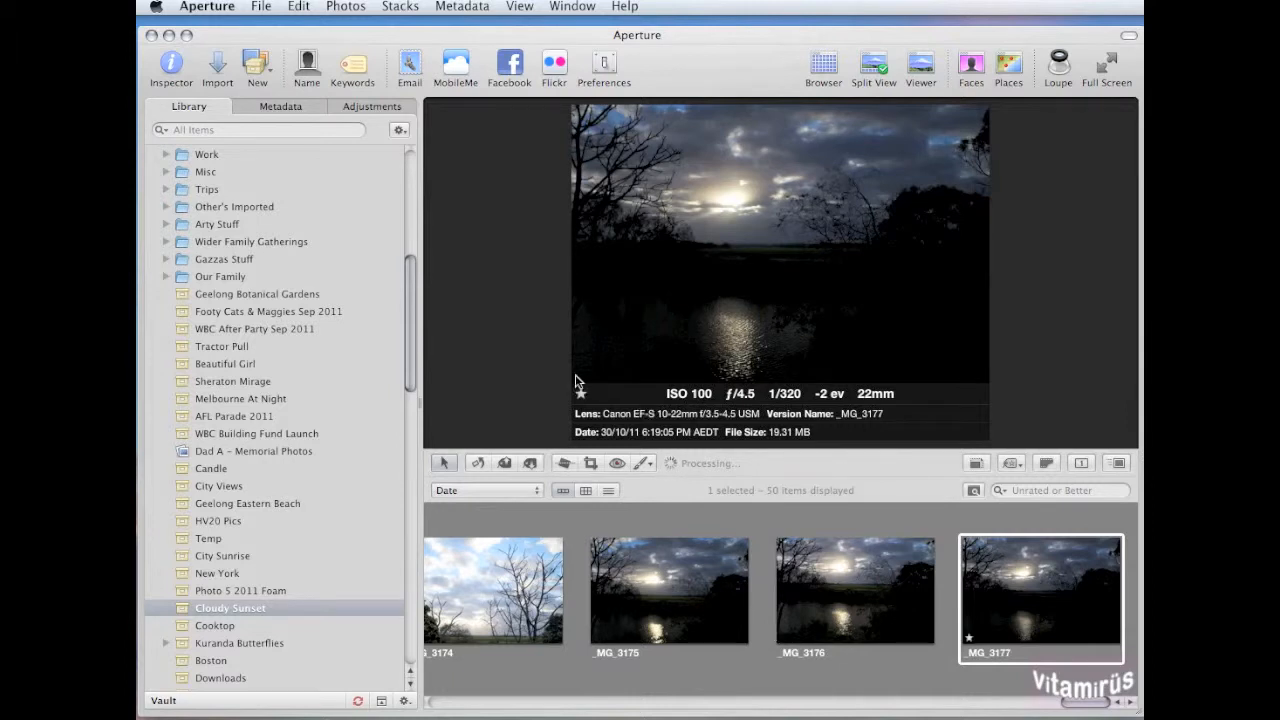
pyautogui.click(582, 392)
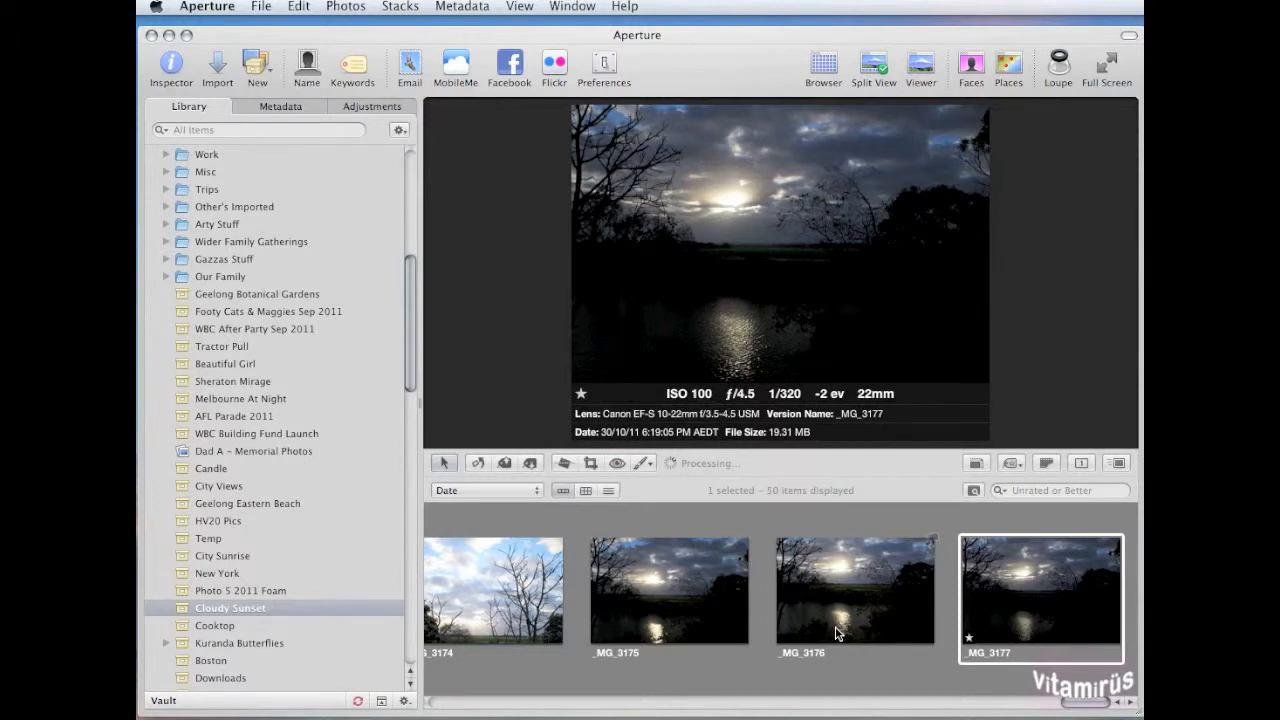
pyautogui.click(852, 592)
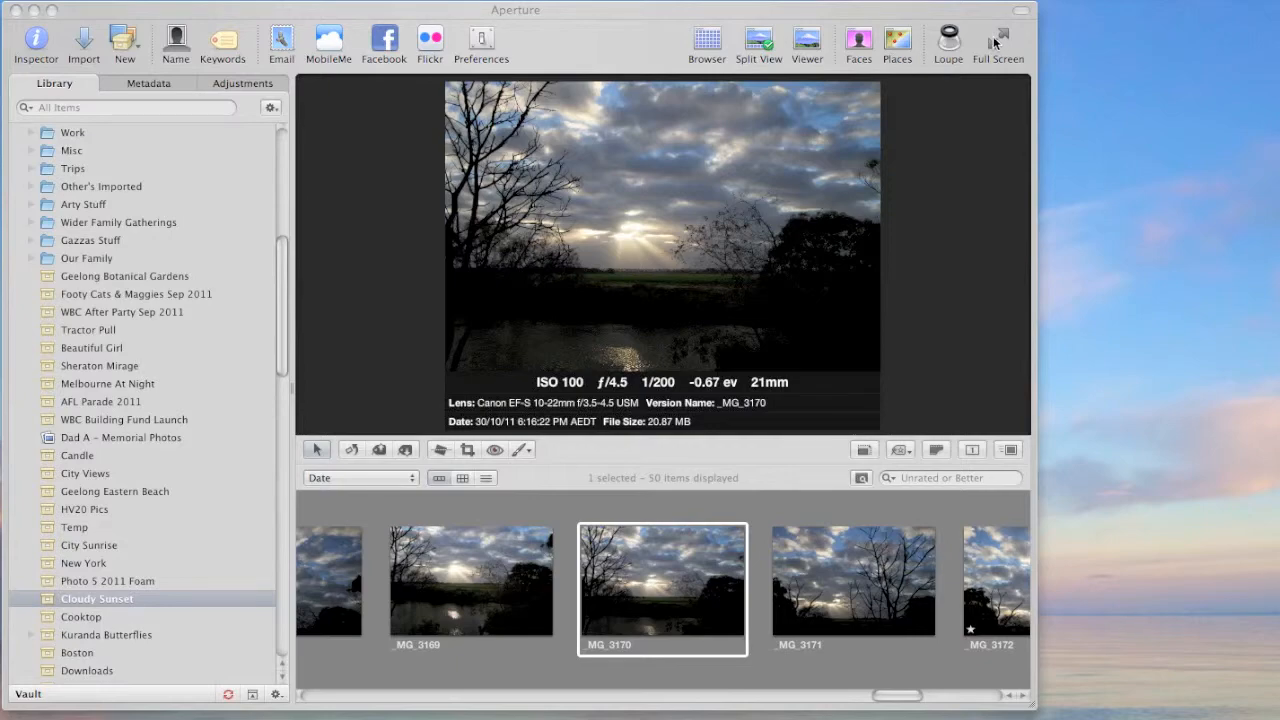
# - Continue through the filmstrip rating keeper photos such as _MG_3172 one star
pyautogui.click(1000, 36)
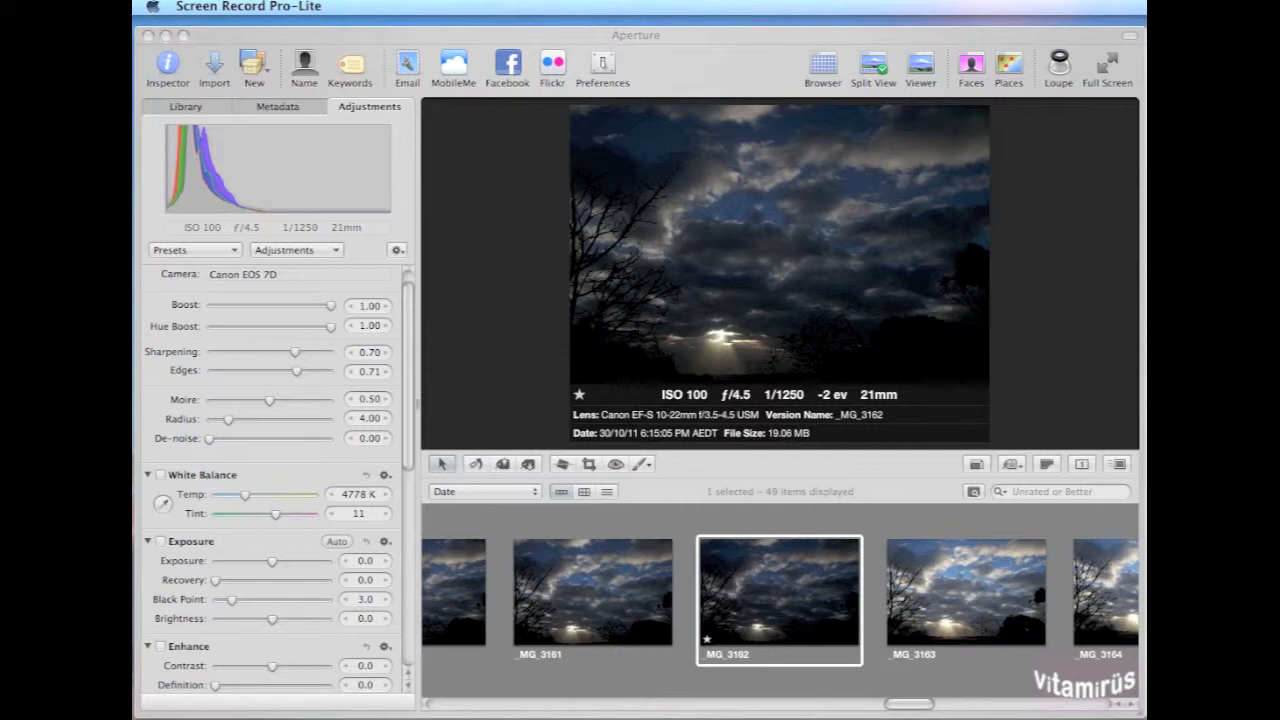
pyautogui.moveTo(1028, 530)
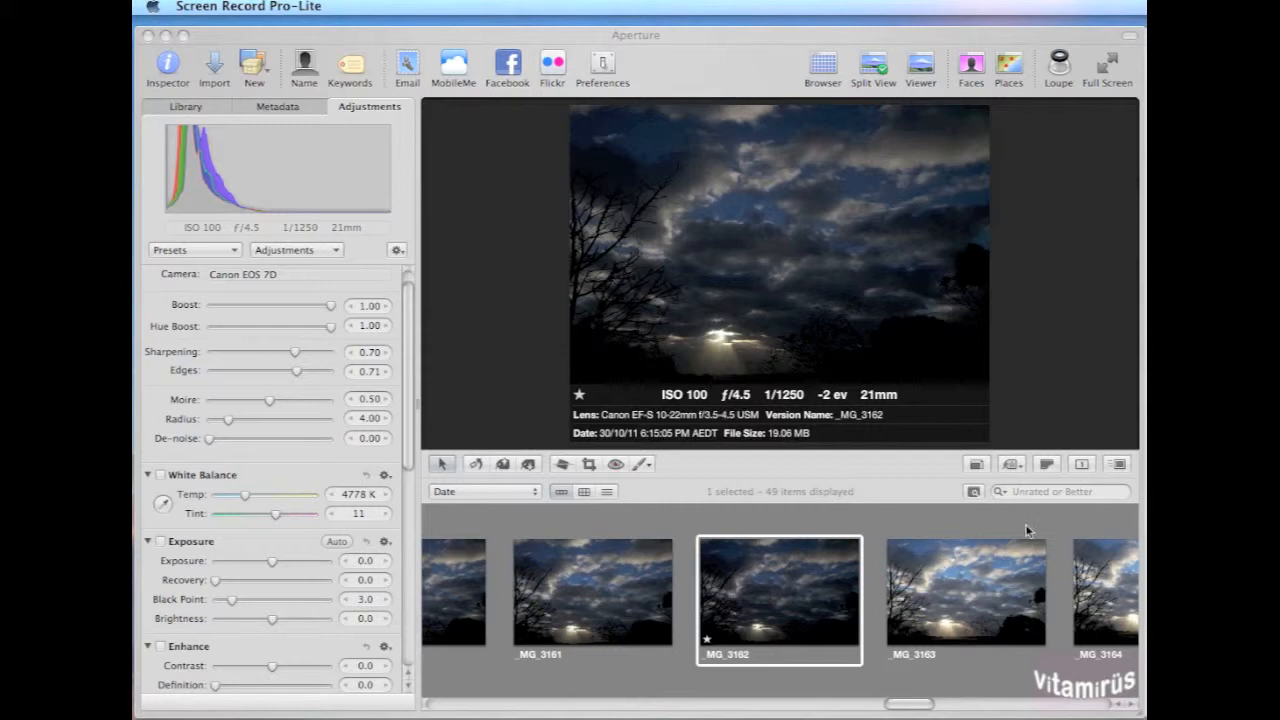
pyautogui.moveTo(1004, 496)
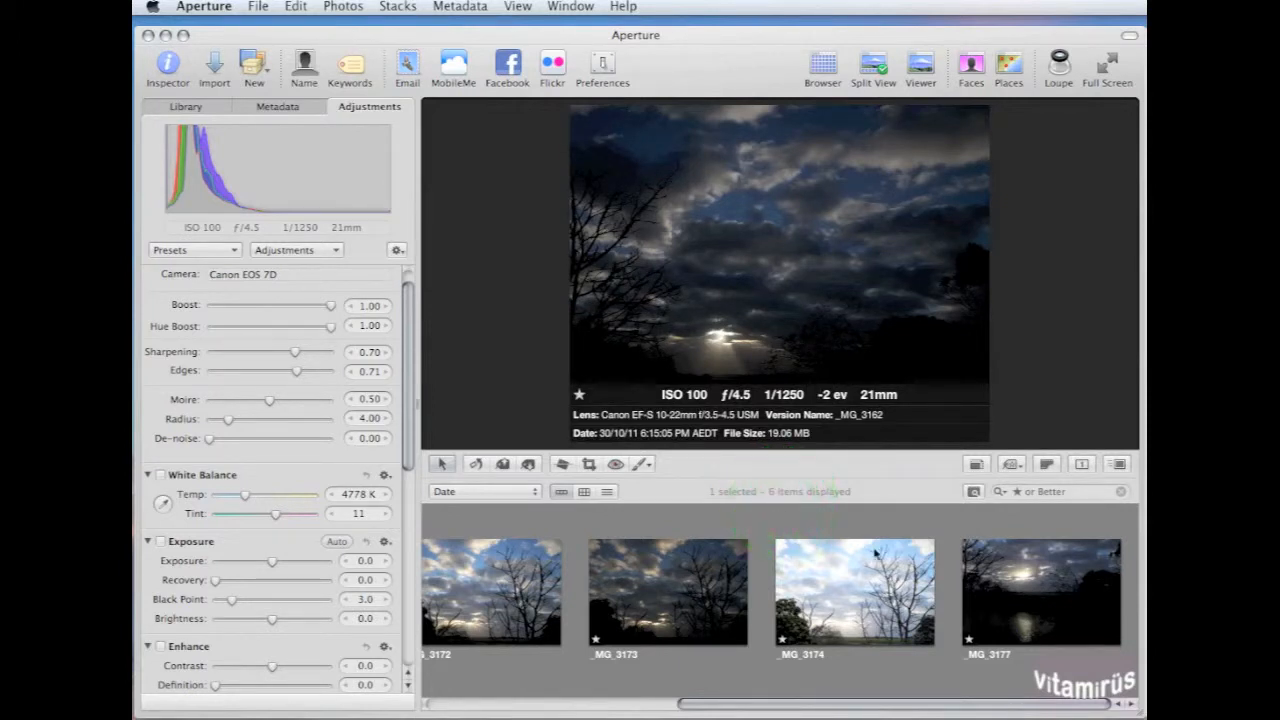
# - Browse the starred photos _MG_3168 and _MG_3172, then settle on _MG_3162
pyautogui.click(1036, 592)
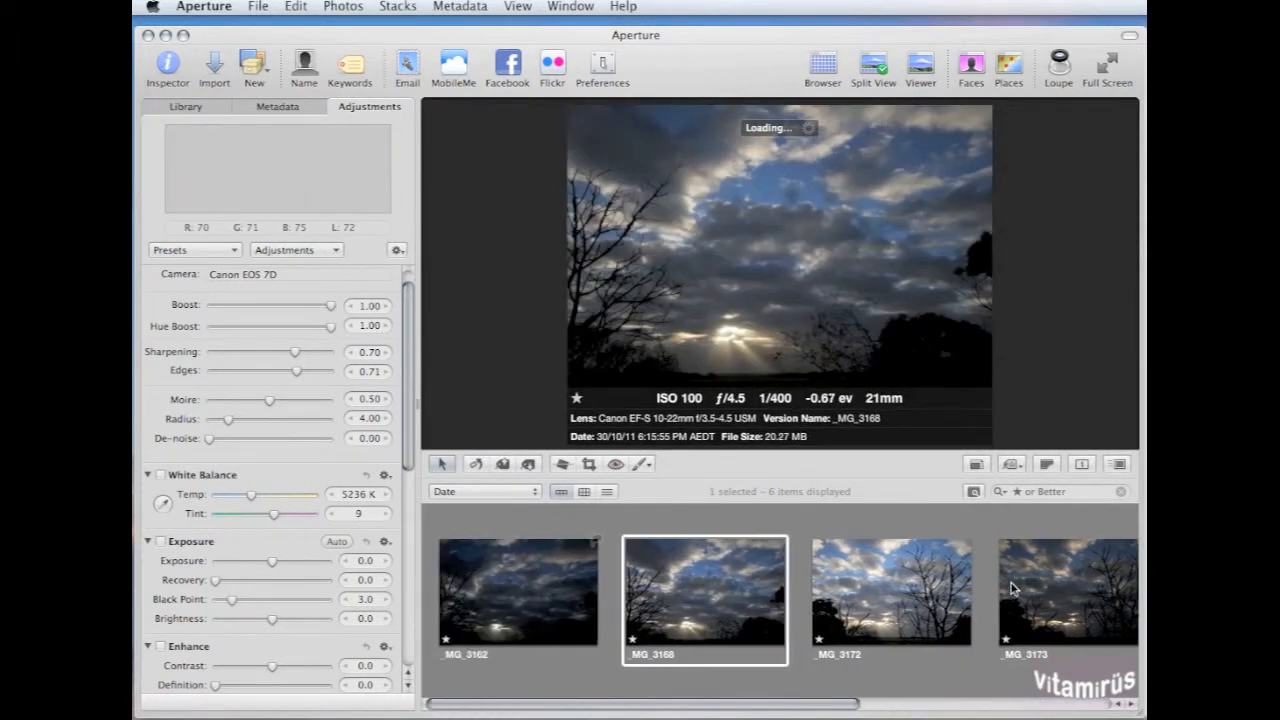
pyautogui.click(512, 602)
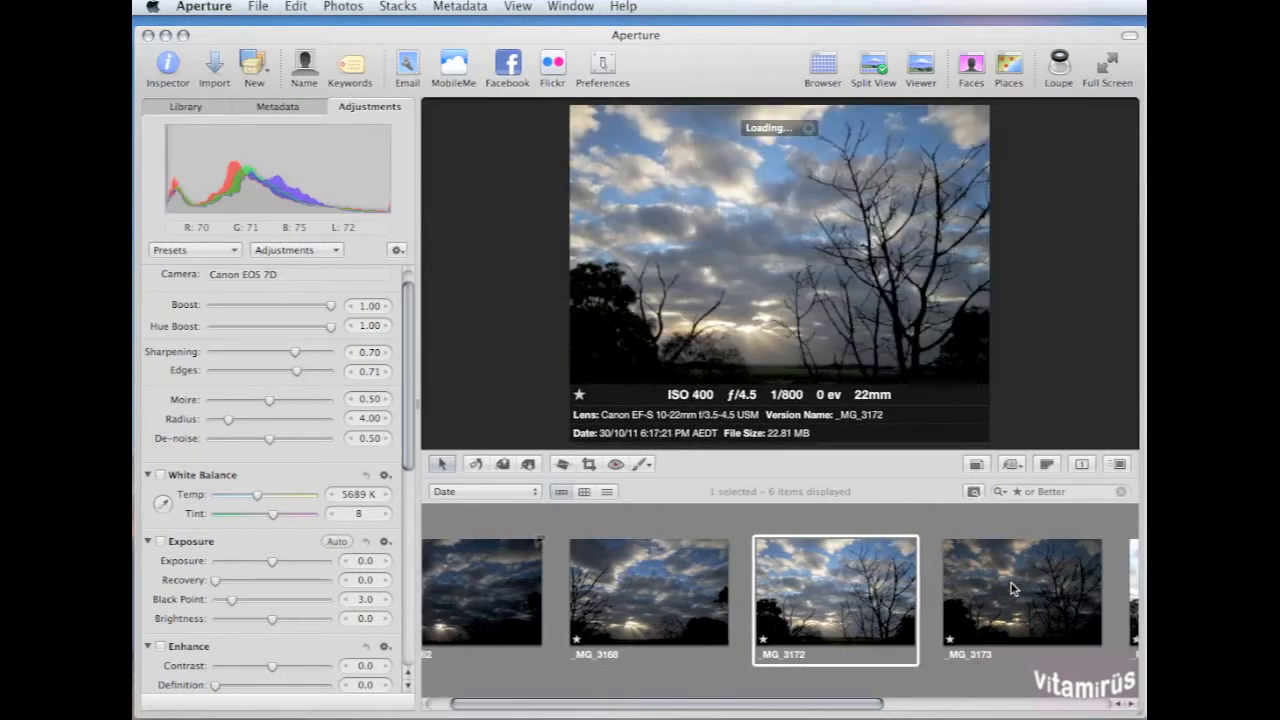
pyautogui.click(952, 610)
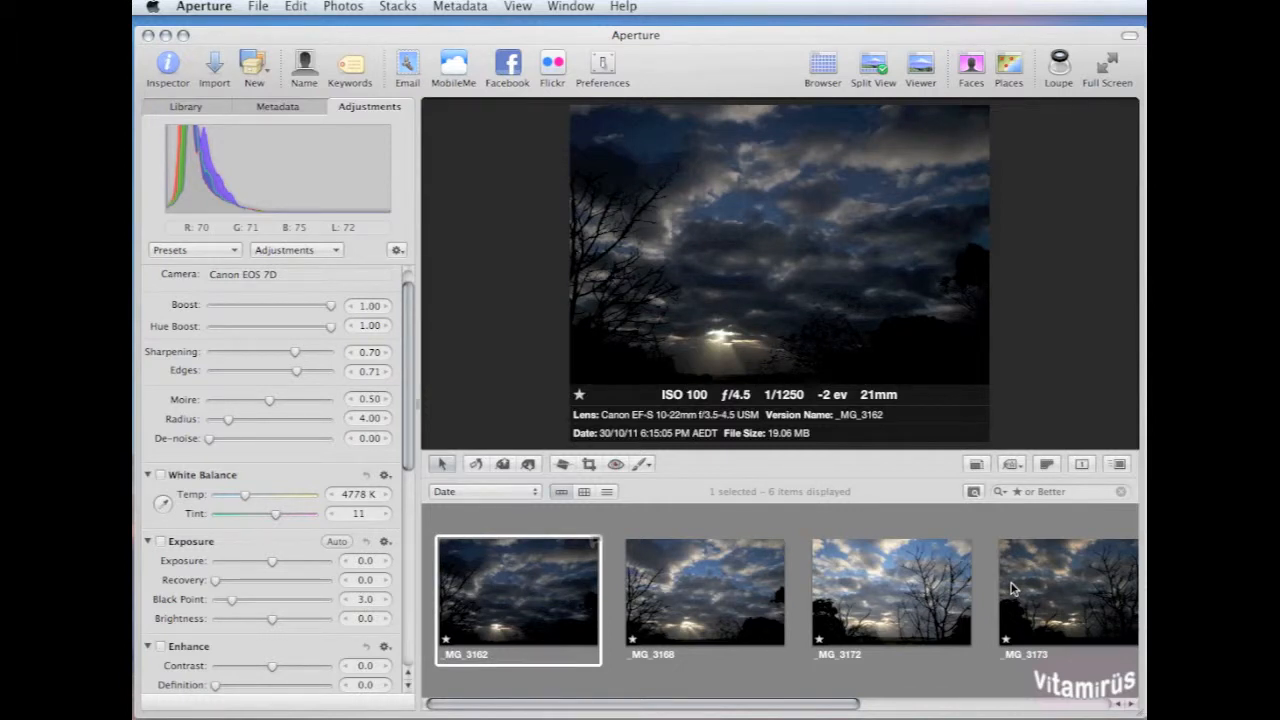
# - Rate _MG_3162 and _MG_3172 two stars and filter to two stars or better
pyautogui.click(704, 600)
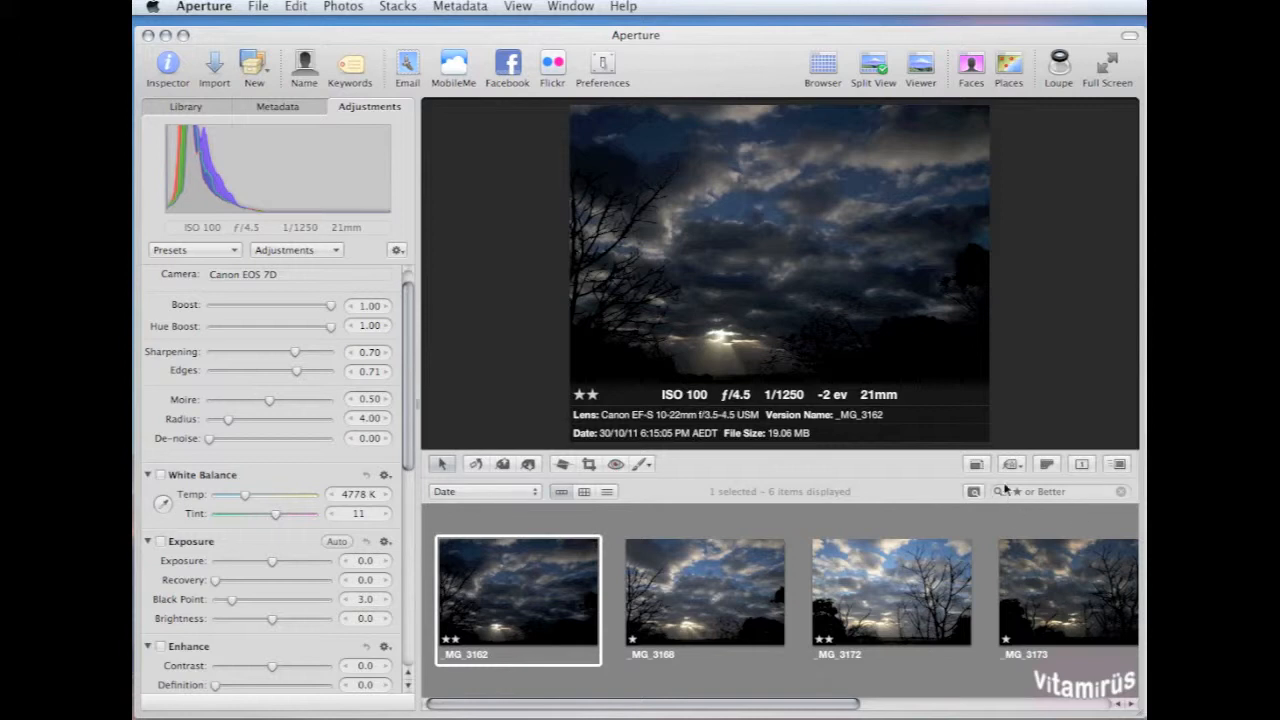
pyautogui.click(1004, 492)
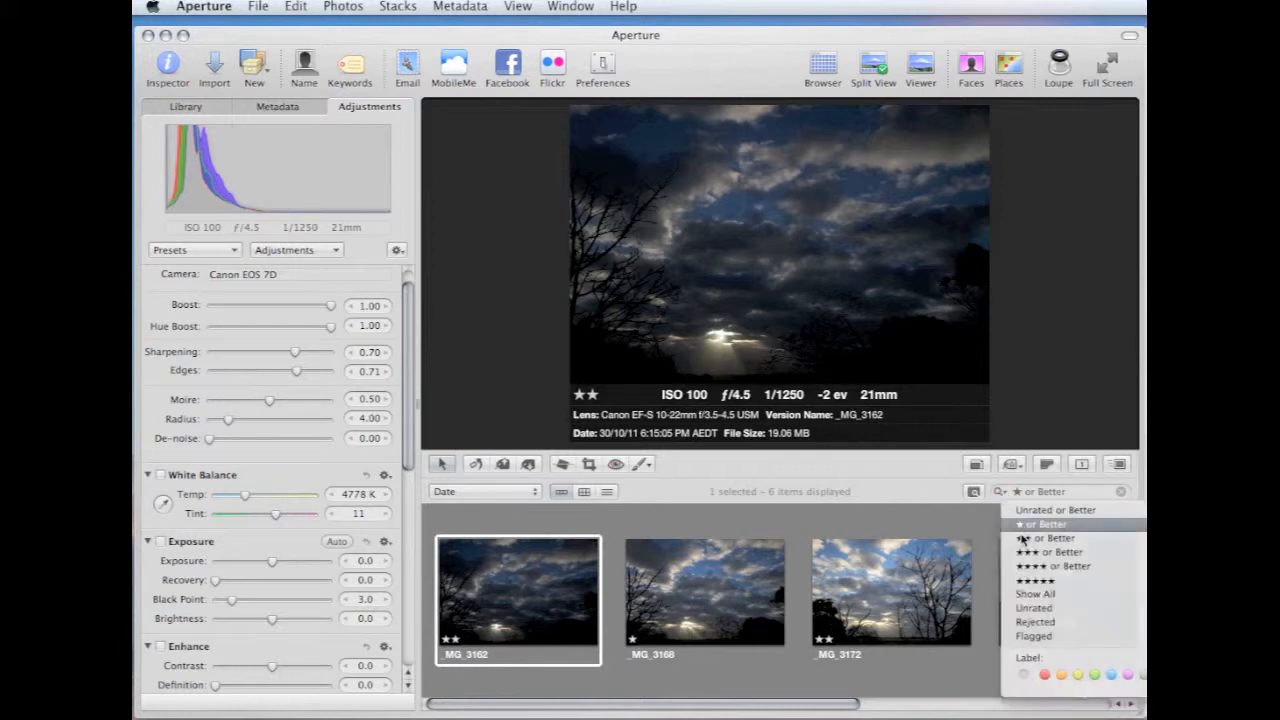
pyautogui.click(1028, 538)
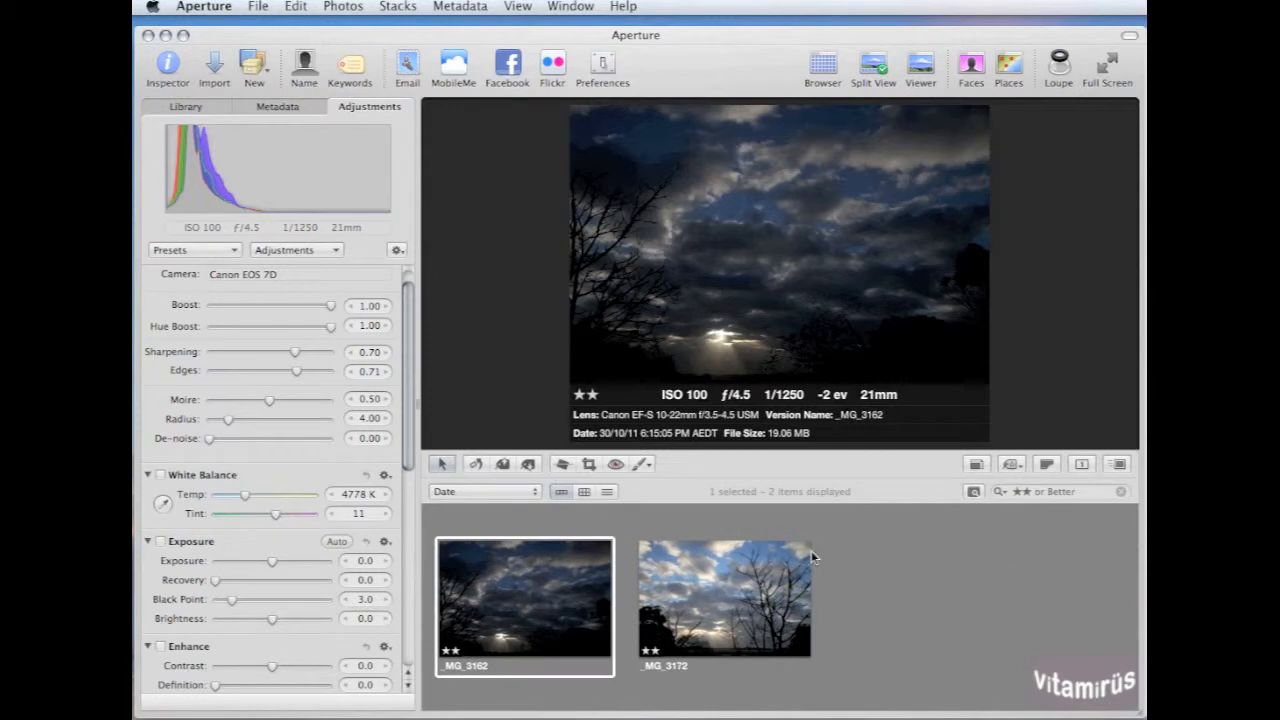
pyautogui.click(728, 598)
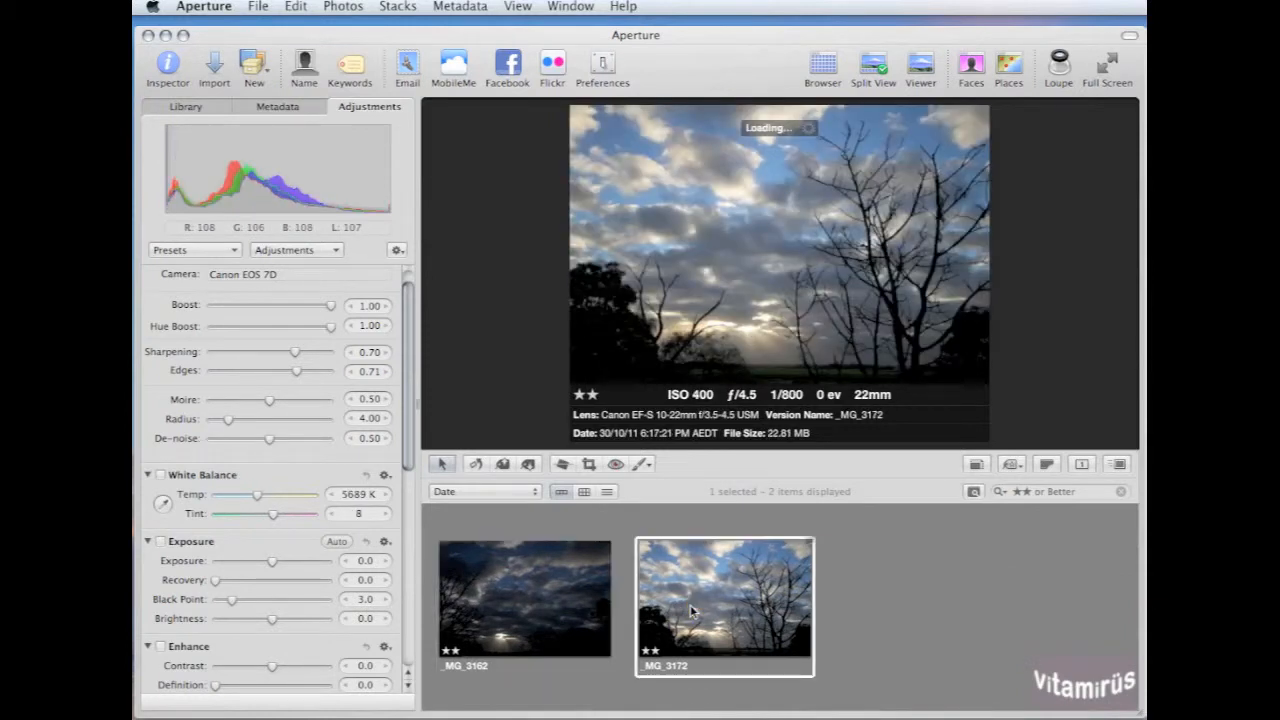
pyautogui.click(520, 600)
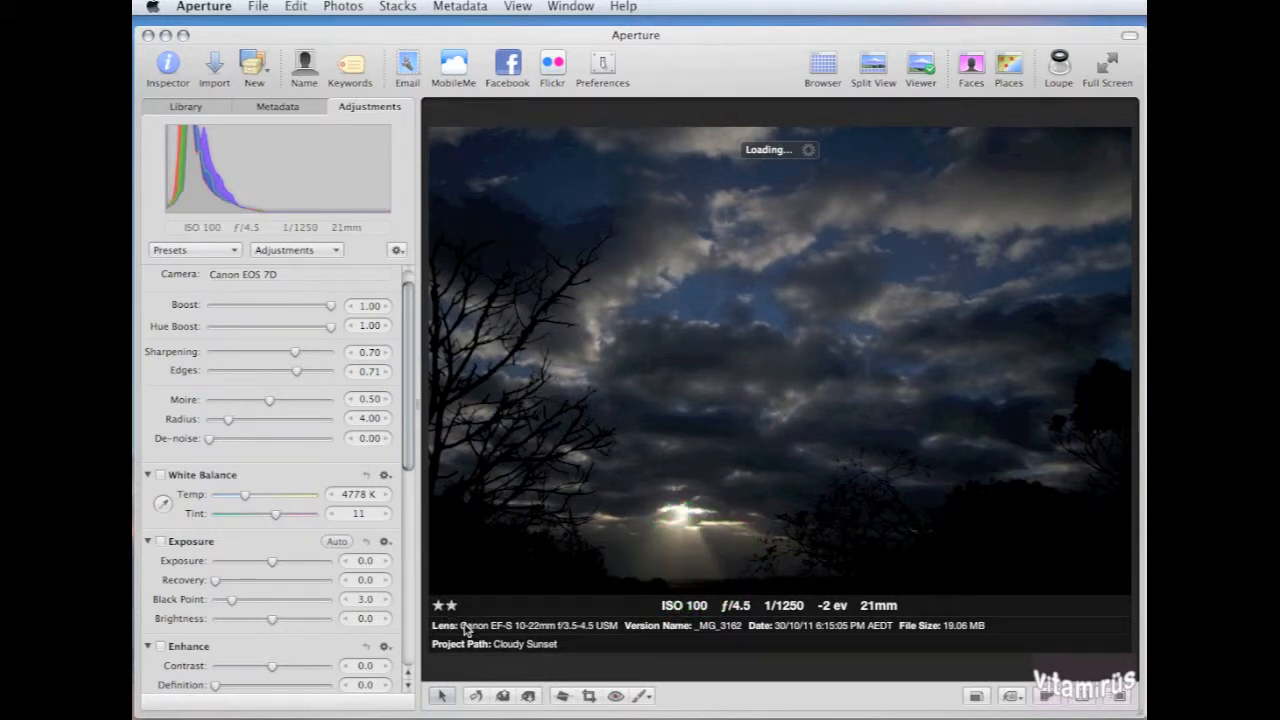
# - Start cropping the sunset photo around the sunburst, dismissing the low battery warning
pyautogui.click(616, 692)
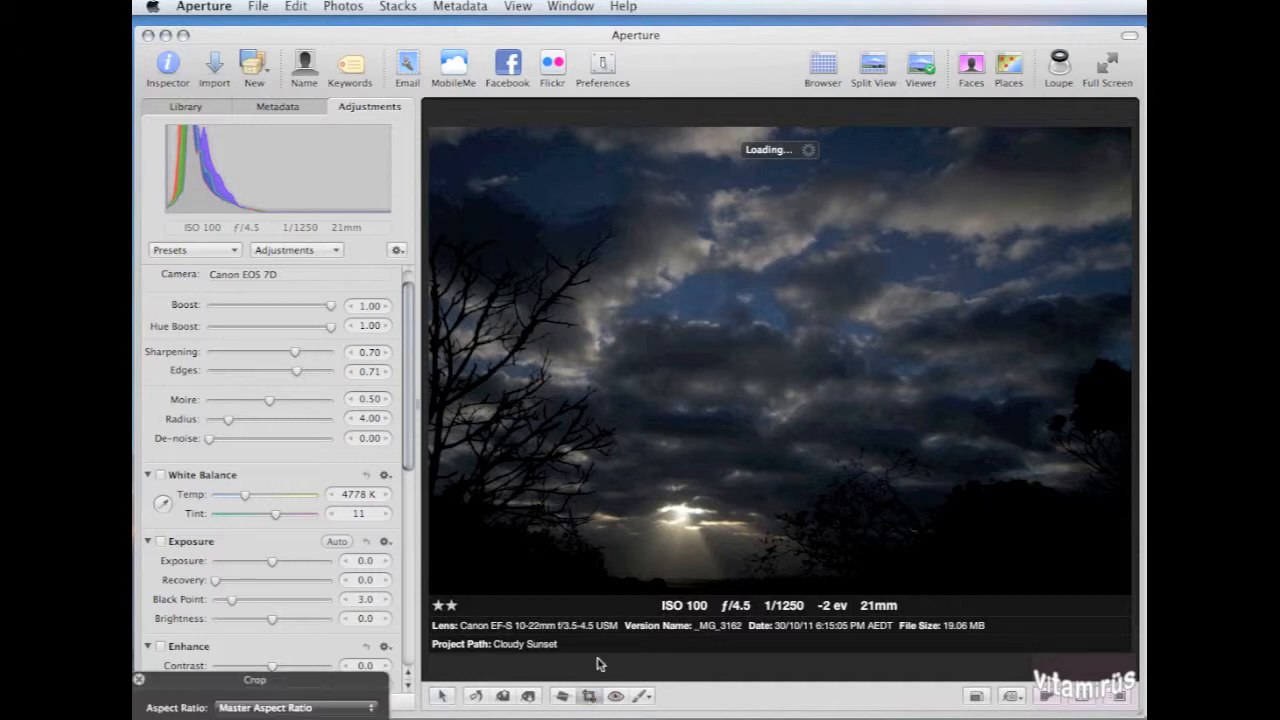
pyautogui.moveTo(904, 328)
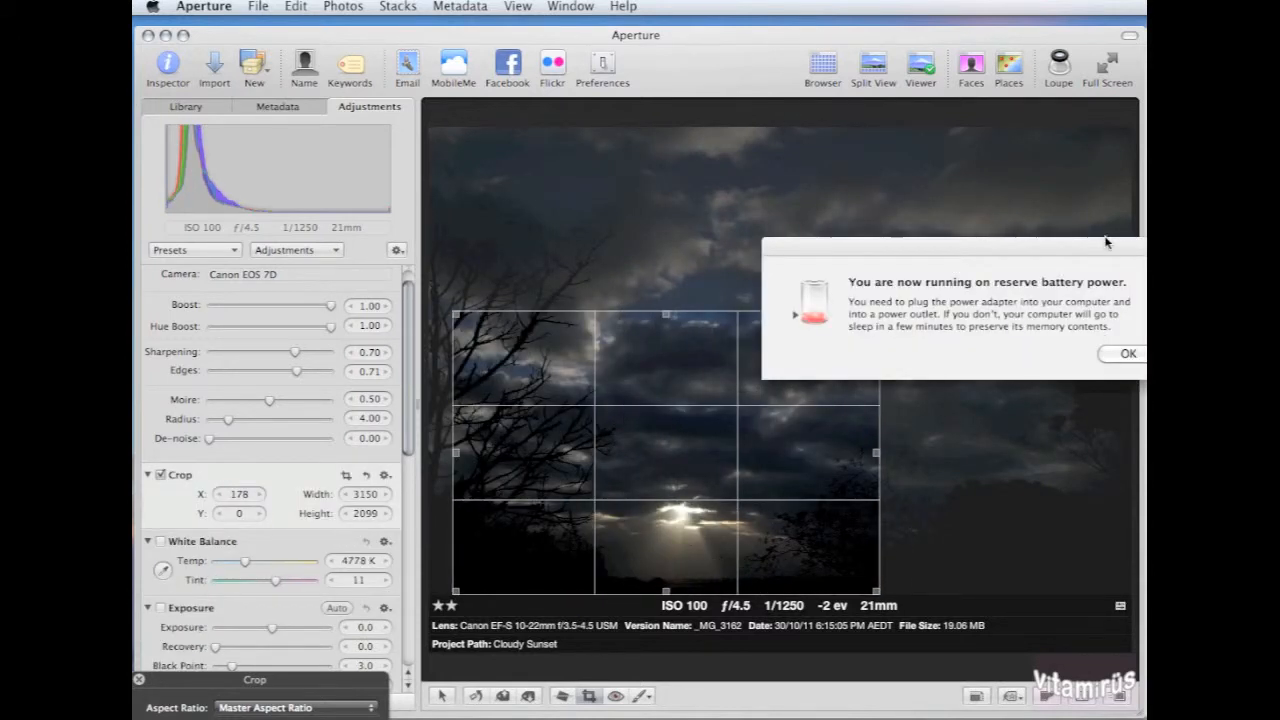
pyautogui.click(1128, 352)
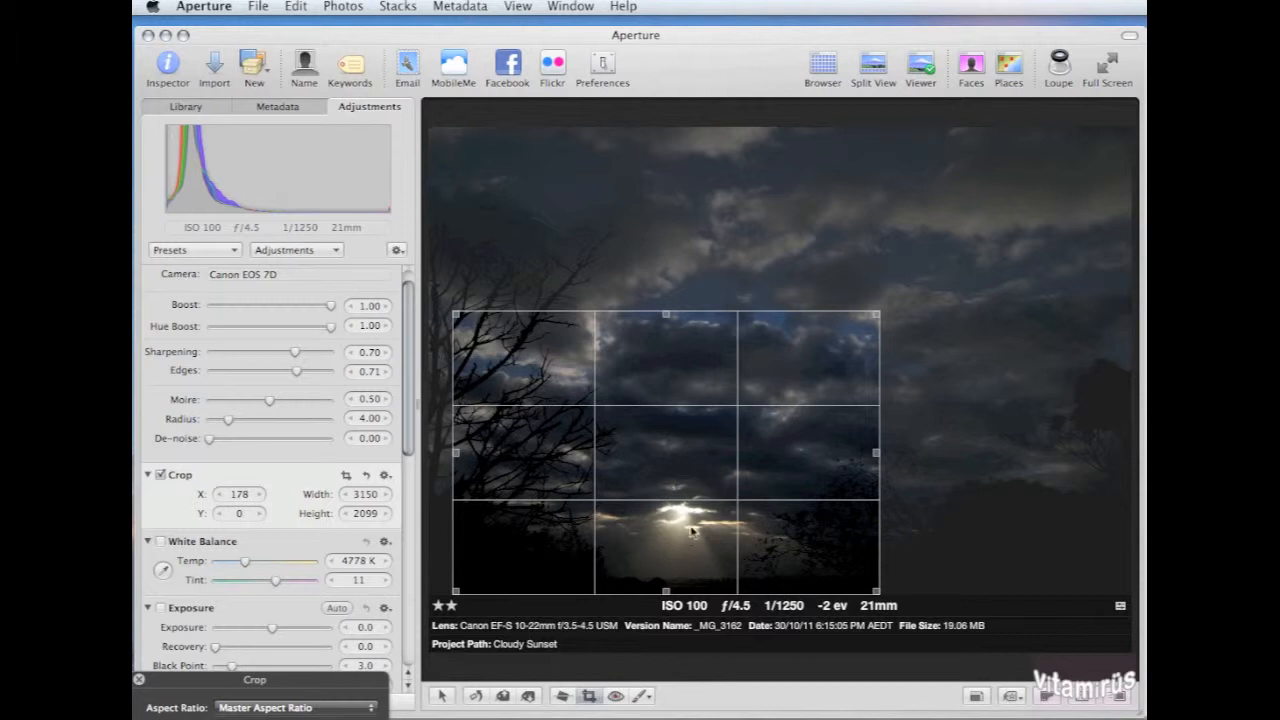
pyautogui.moveTo(140, 698)
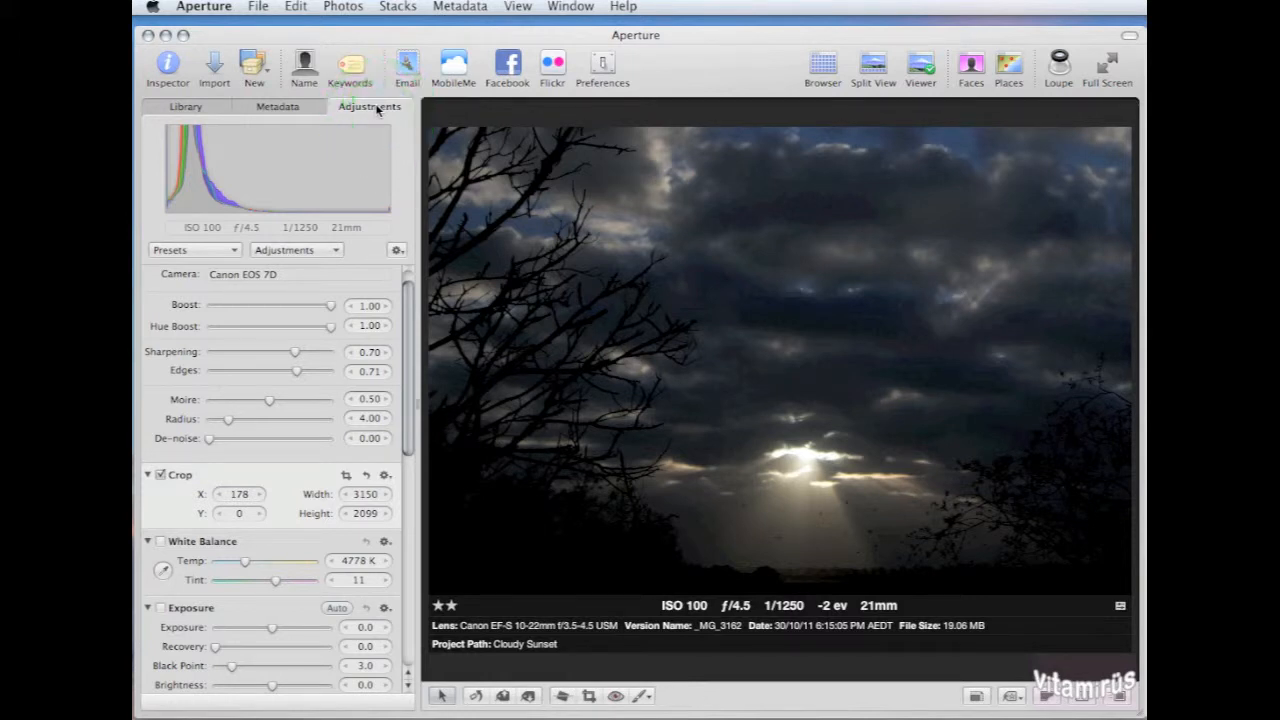
pyautogui.moveTo(280, 508)
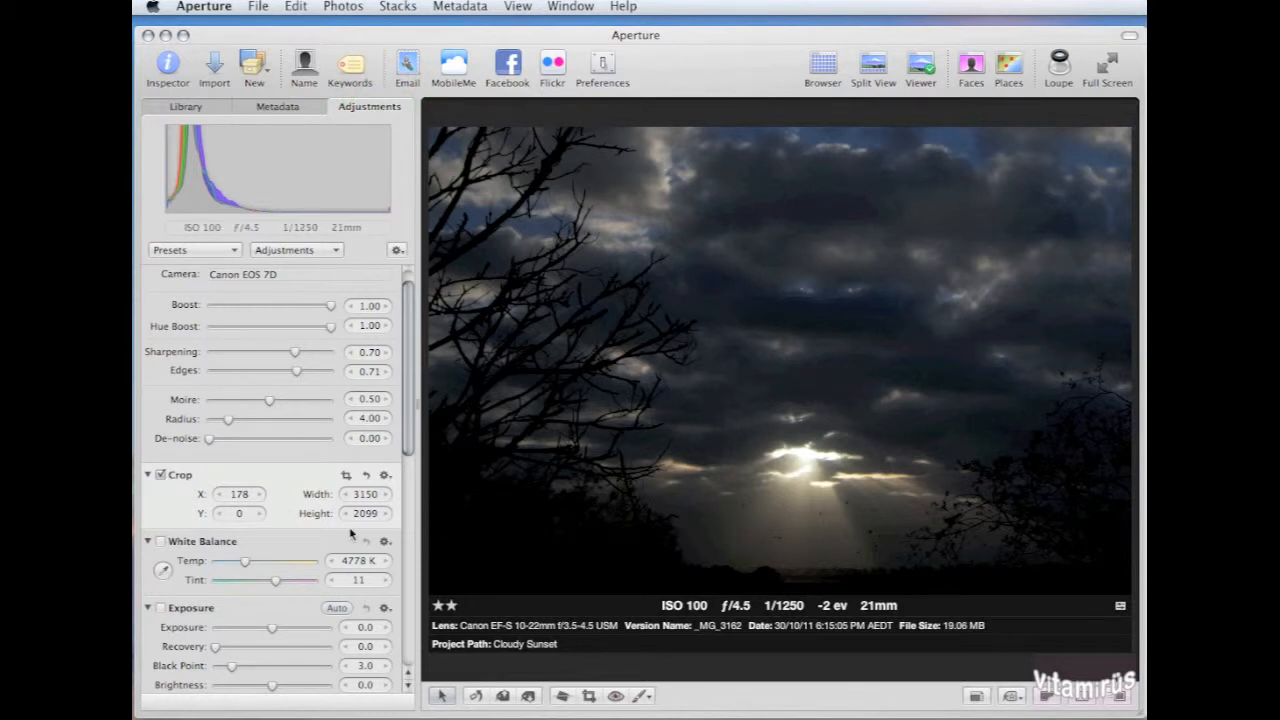
pyautogui.moveTo(218, 624)
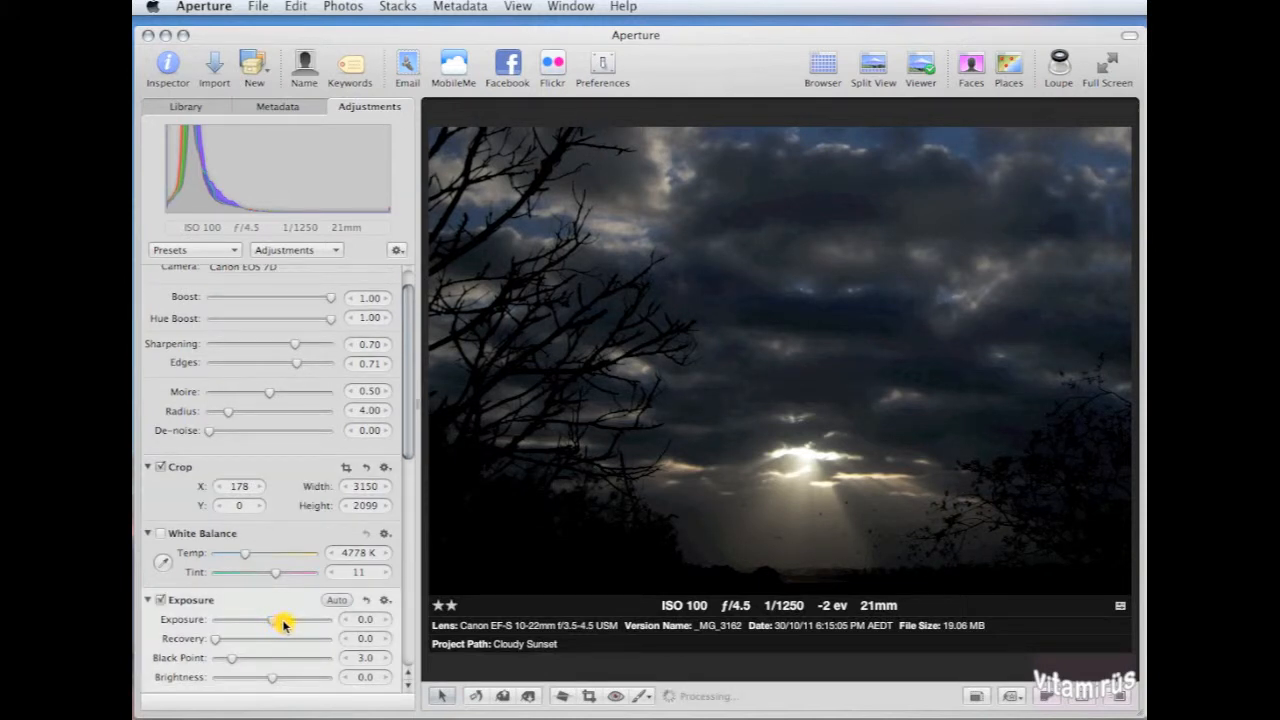
# - Raise the photo's exposure to 1.46 to brighten the cropped sunset
pyautogui.moveTo(268, 620); pyautogui.dragTo(284, 620)
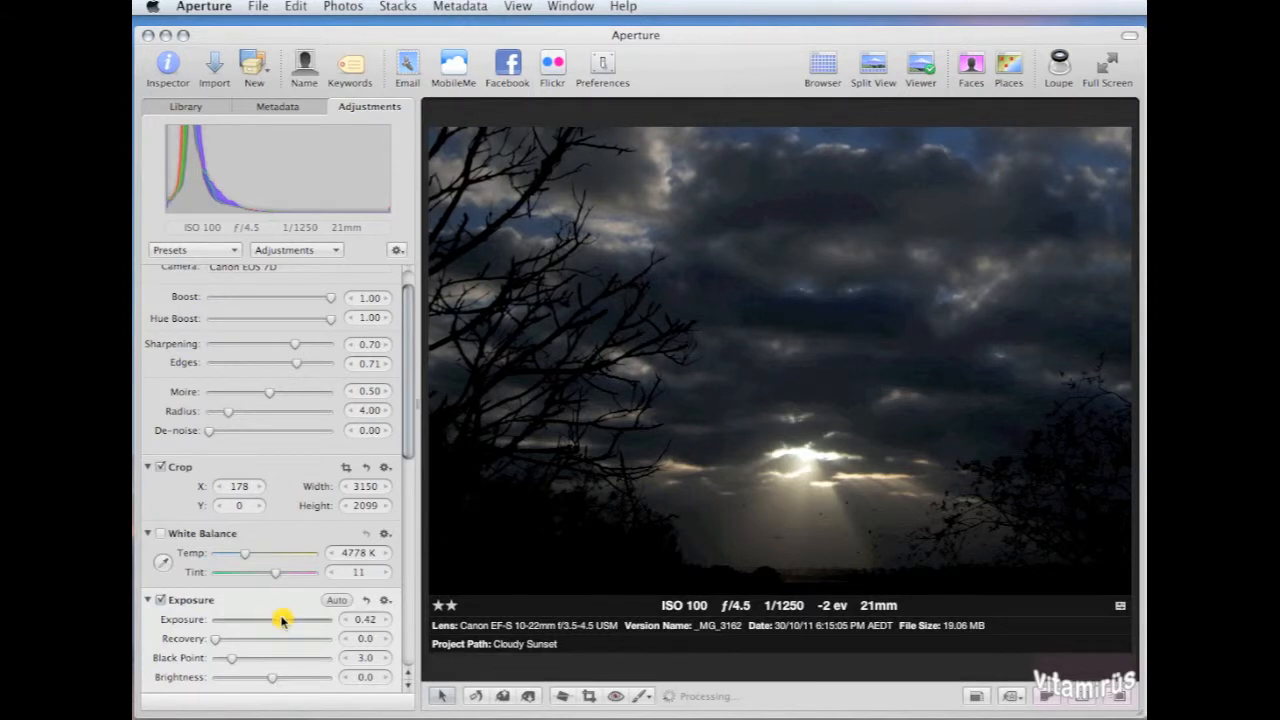
pyautogui.moveTo(284, 620); pyautogui.dragTo(304, 620)
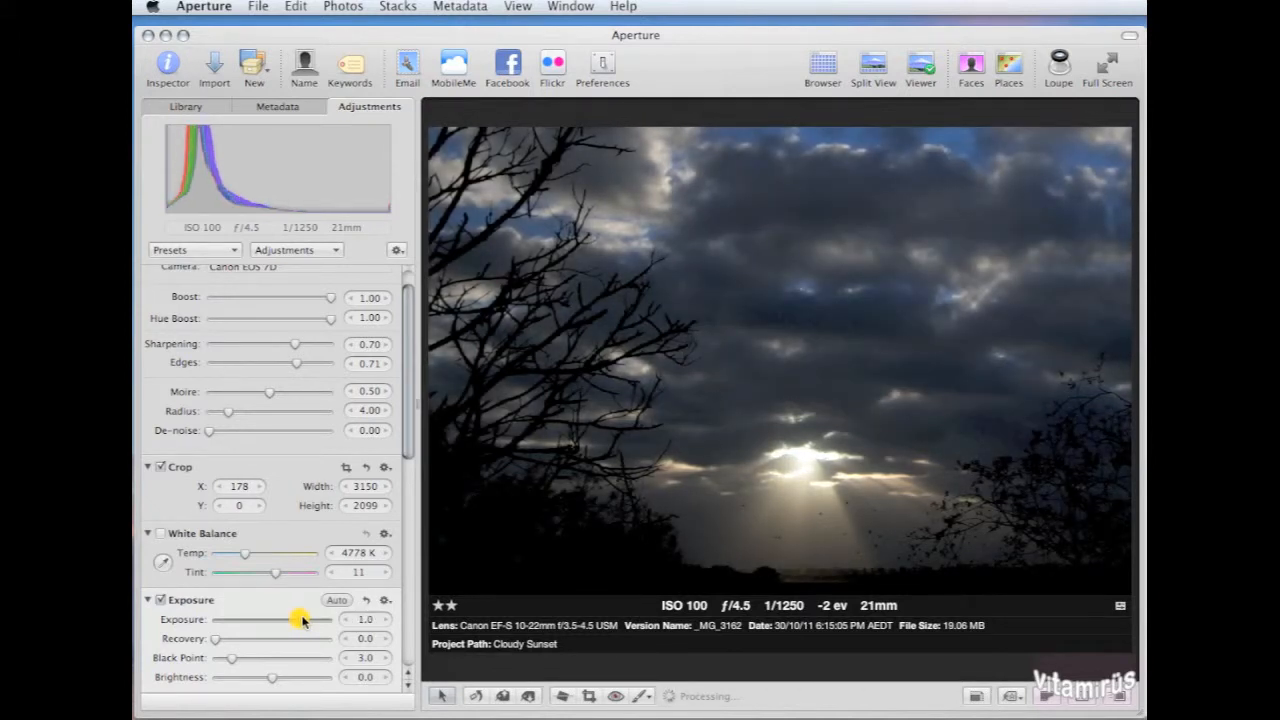
pyautogui.moveTo(300, 620); pyautogui.dragTo(328, 620)
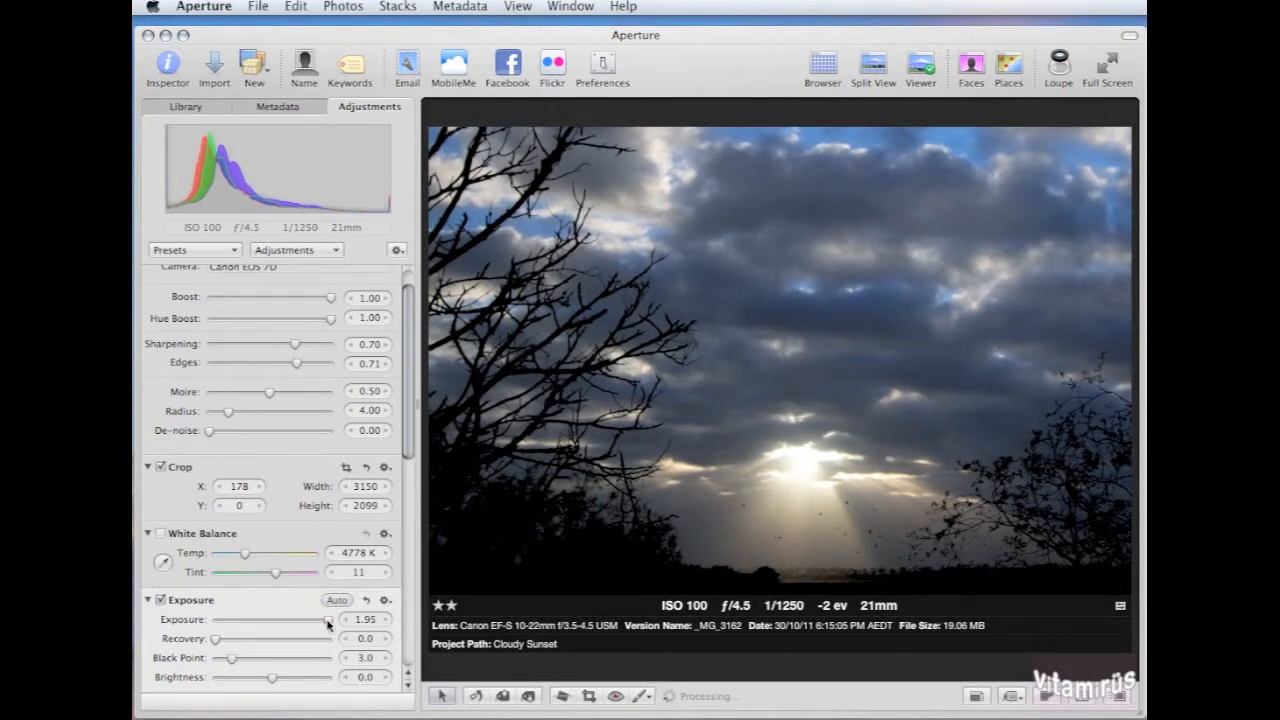
pyautogui.moveTo(326, 620); pyautogui.dragTo(296, 620)
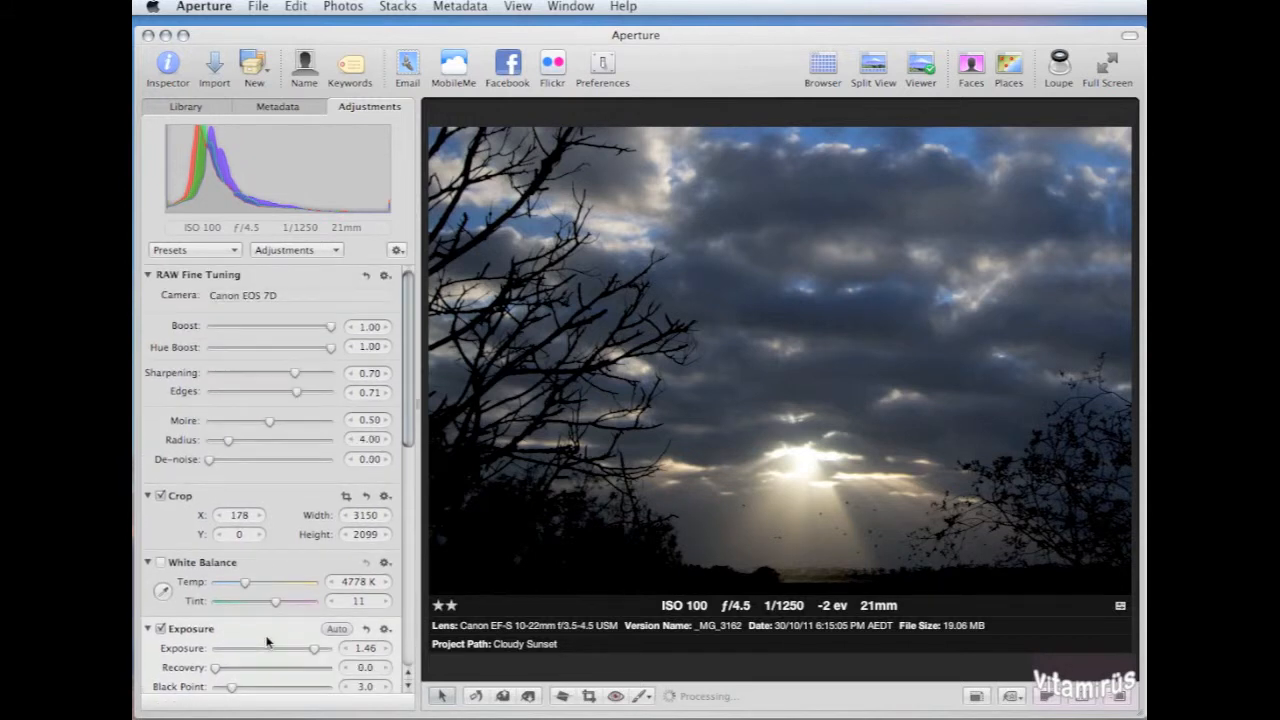
# - In Enhance, set saturation to 1.27 and vibrancy to 0.28 for richer colours
pyautogui.scroll(-3)
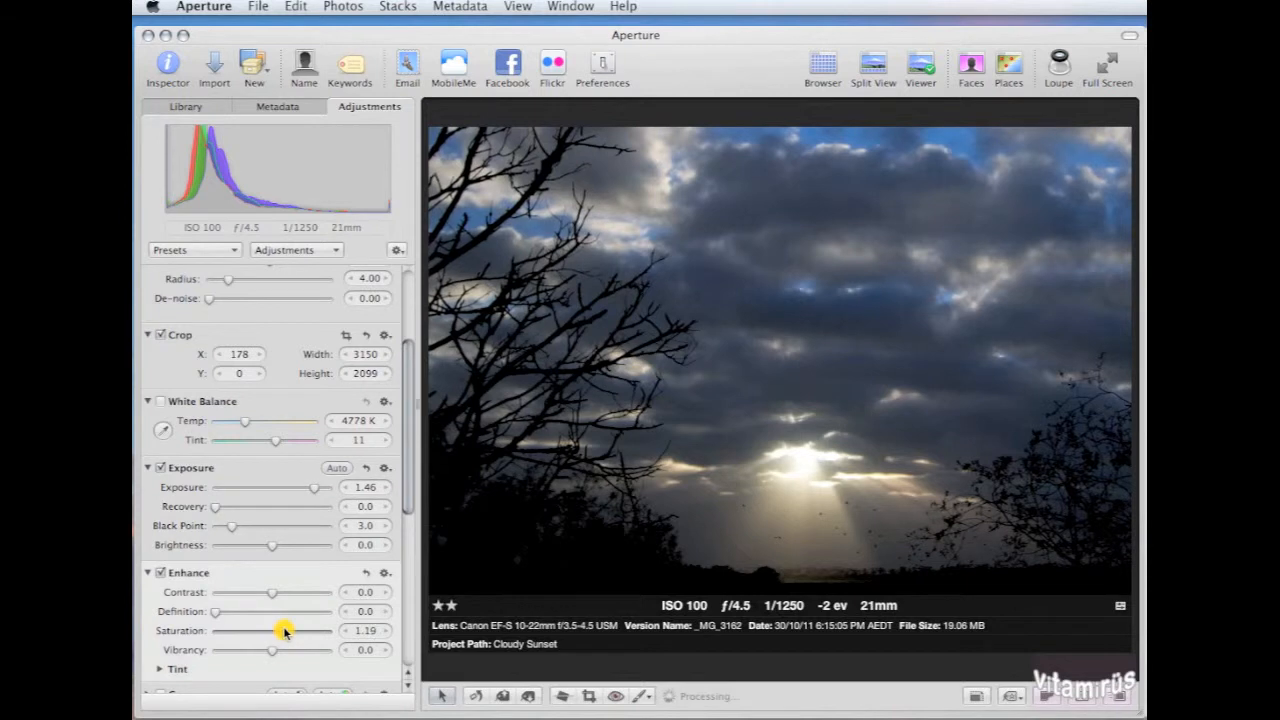
pyautogui.moveTo(272, 650); pyautogui.dragTo(288, 650)
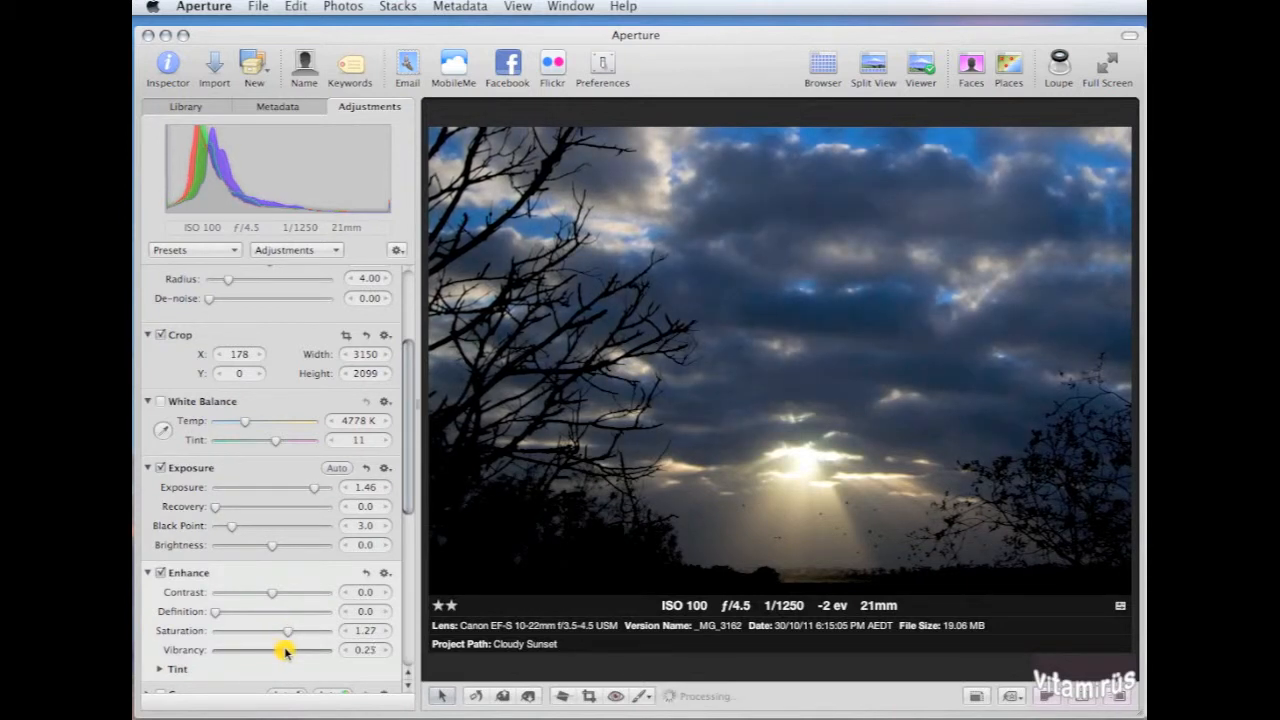
pyautogui.moveTo(284, 650); pyautogui.dragTo(288, 650)
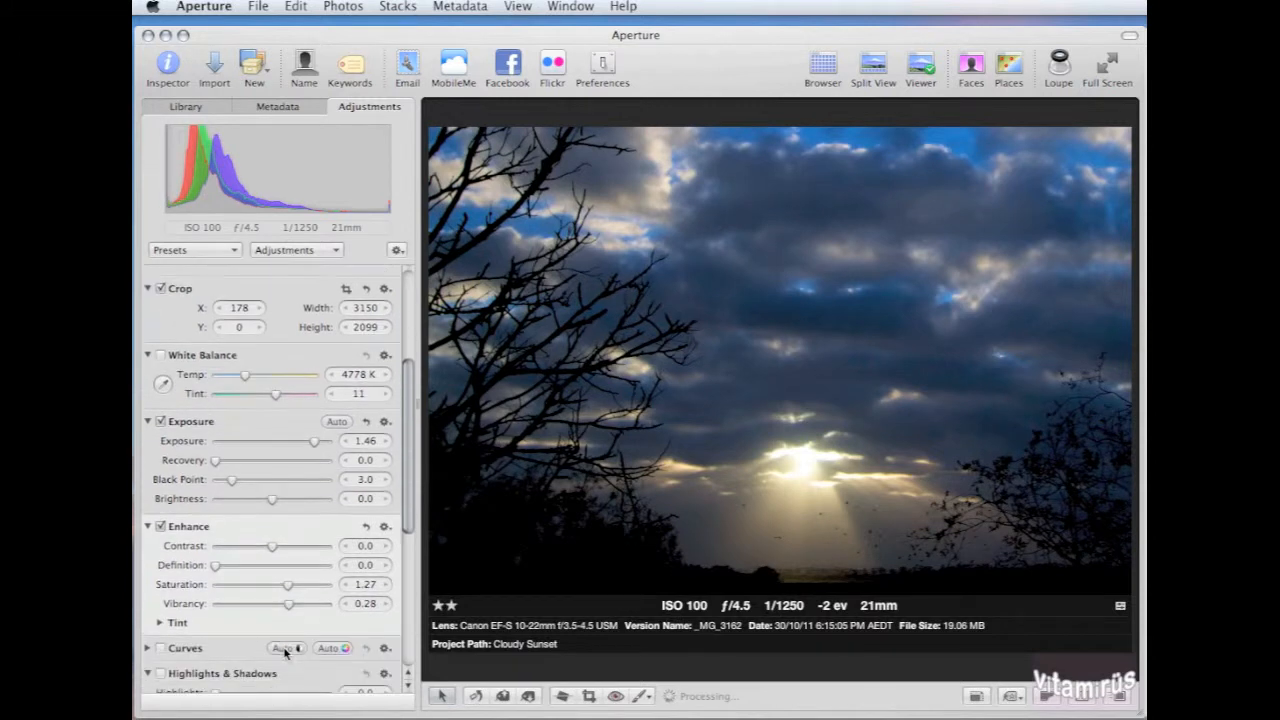
# - Set highlights to 48.08 and shadows to 28.08 to reveal cloud and foreground detail
pyautogui.scroll(-3)
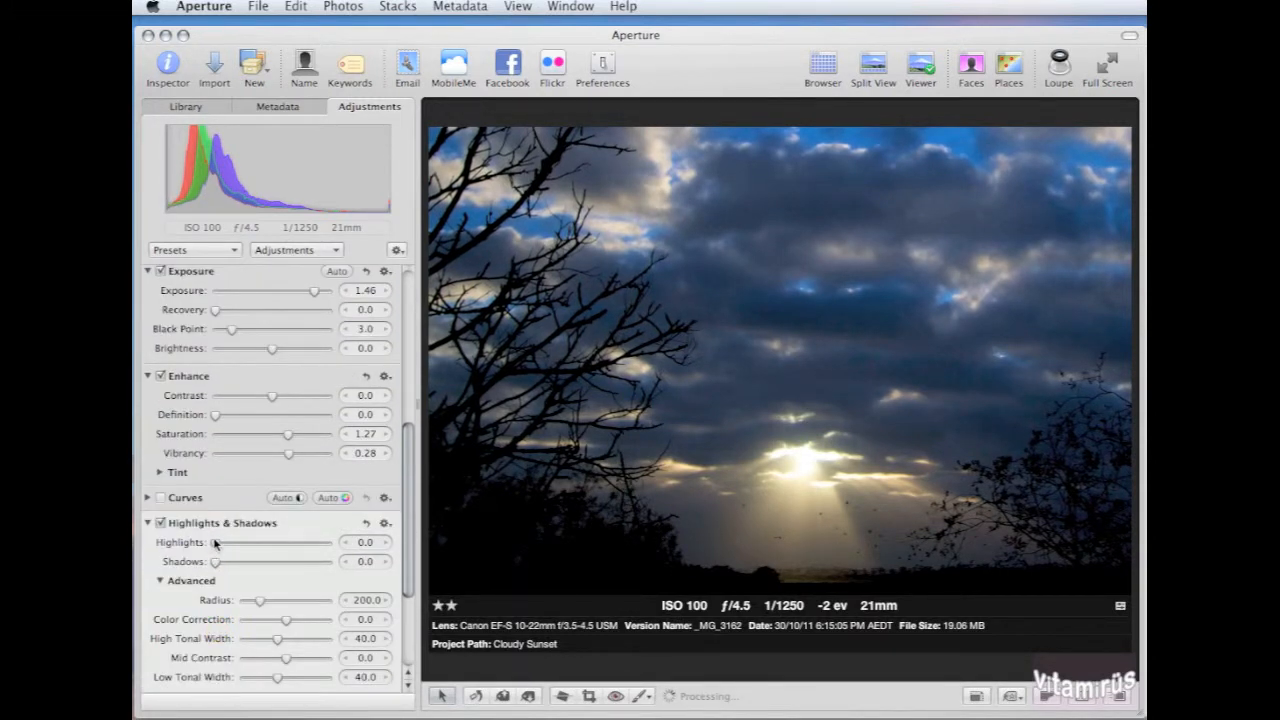
pyautogui.moveTo(212, 542); pyautogui.dragTo(270, 542)
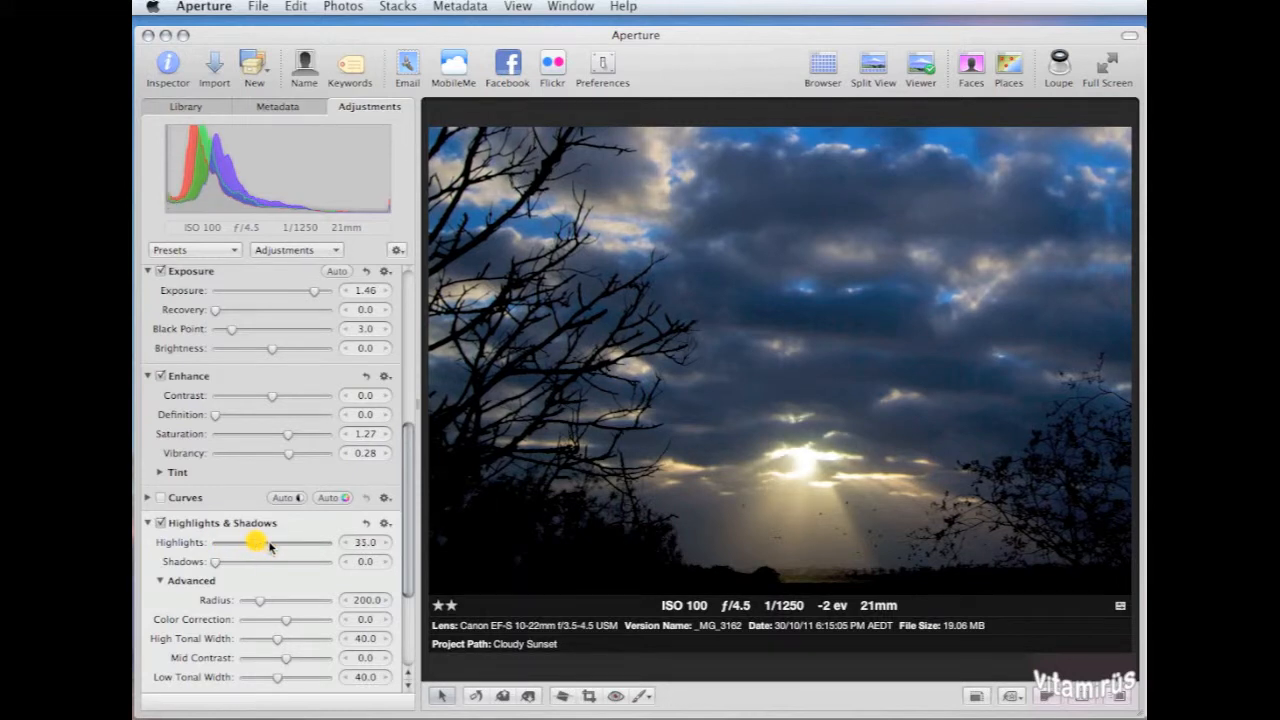
pyautogui.moveTo(258, 542); pyautogui.dragTo(272, 542)
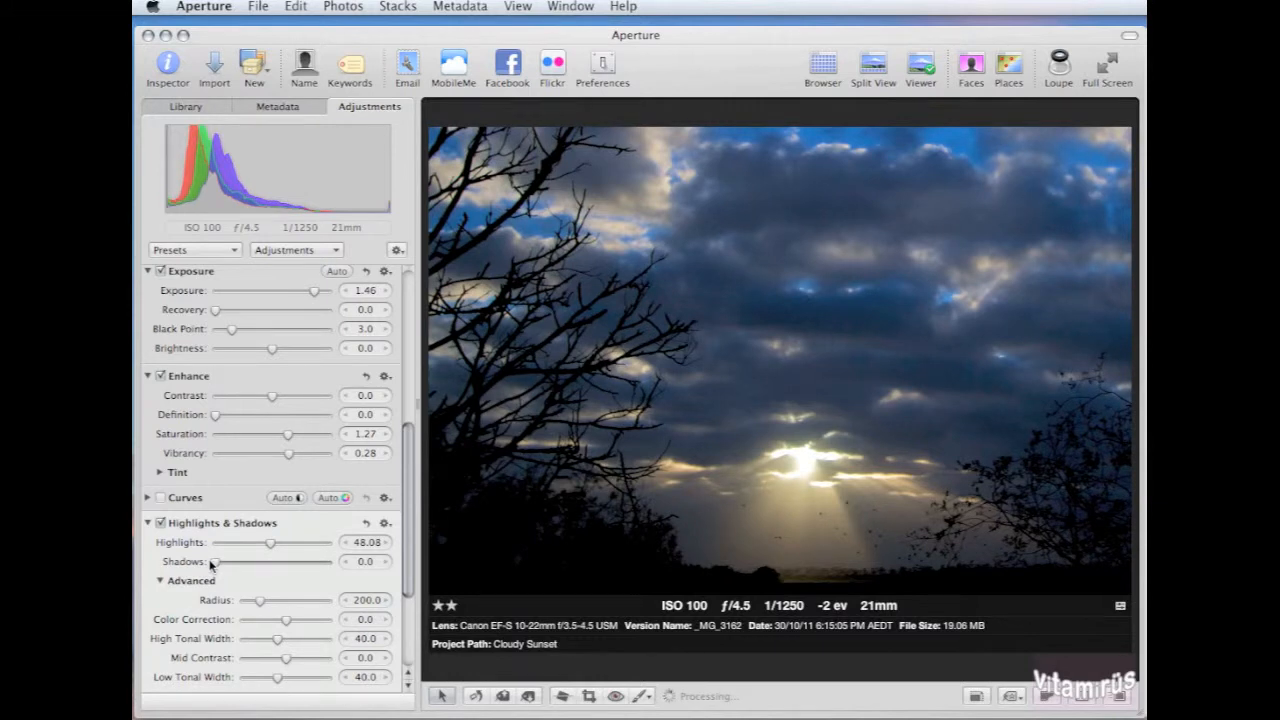
pyautogui.moveTo(212, 560); pyautogui.dragTo(224, 560)
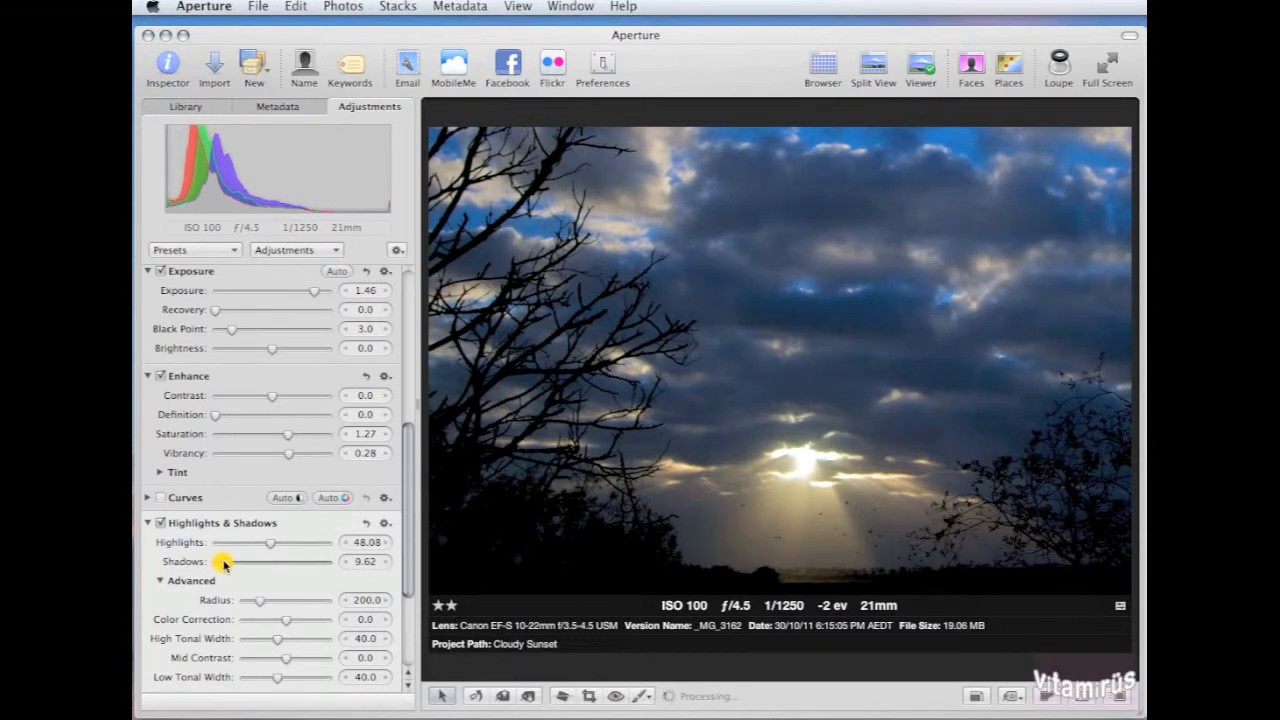
pyautogui.moveTo(224, 560); pyautogui.dragTo(236, 560)
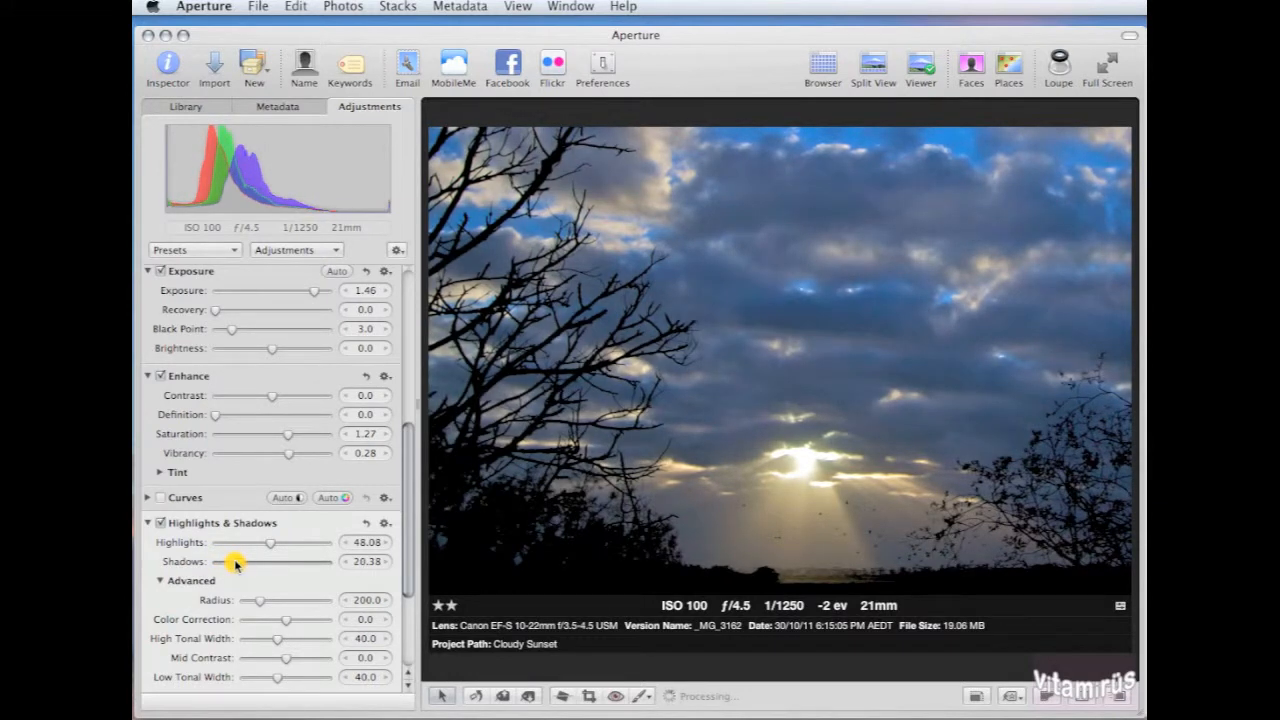
pyautogui.moveTo(236, 560); pyautogui.dragTo(248, 560)
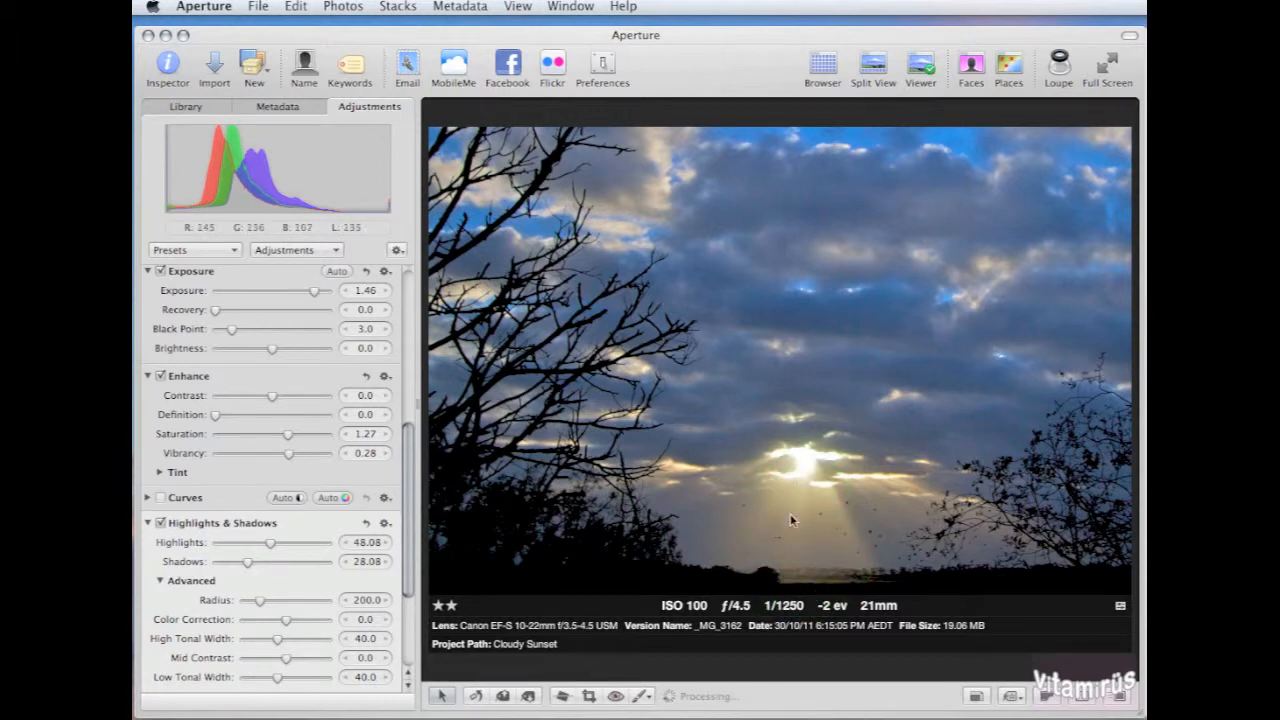
pyautogui.moveTo(876, 526)
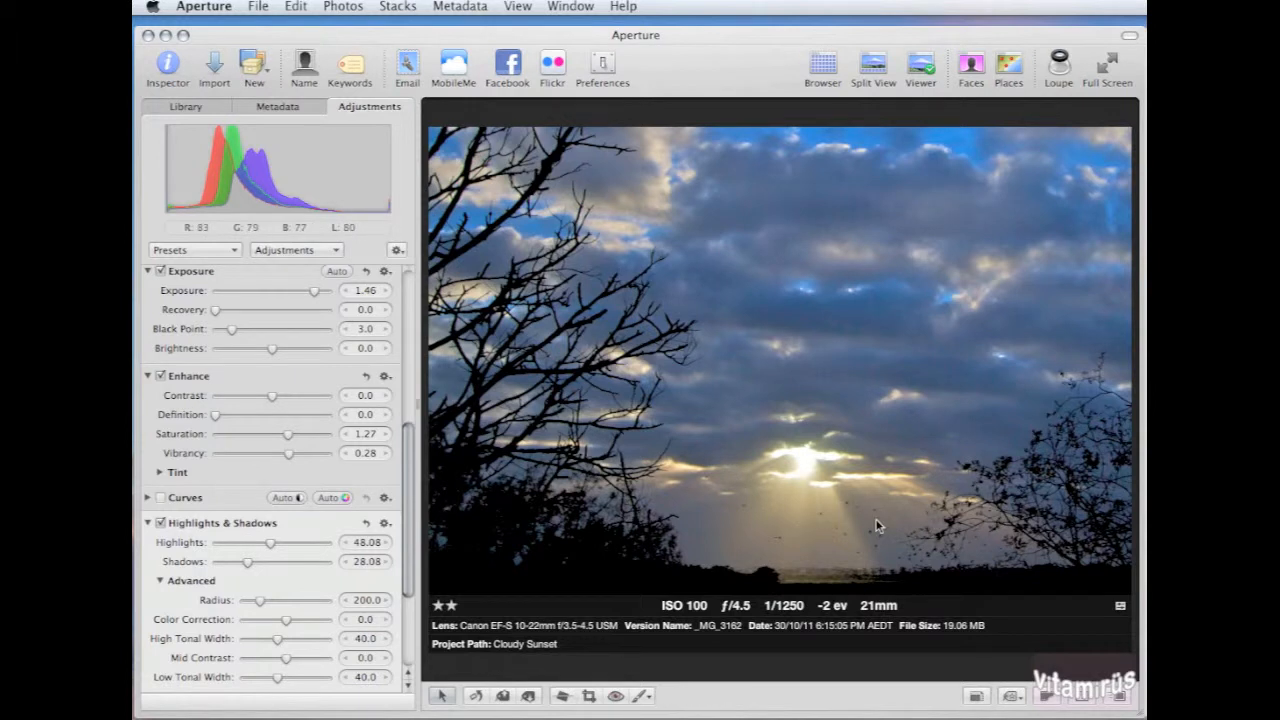